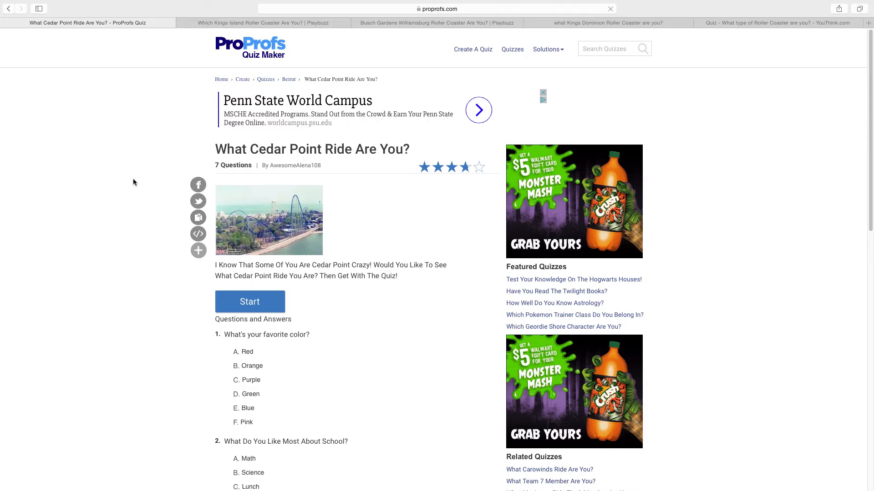
mouse_move(234, 296)
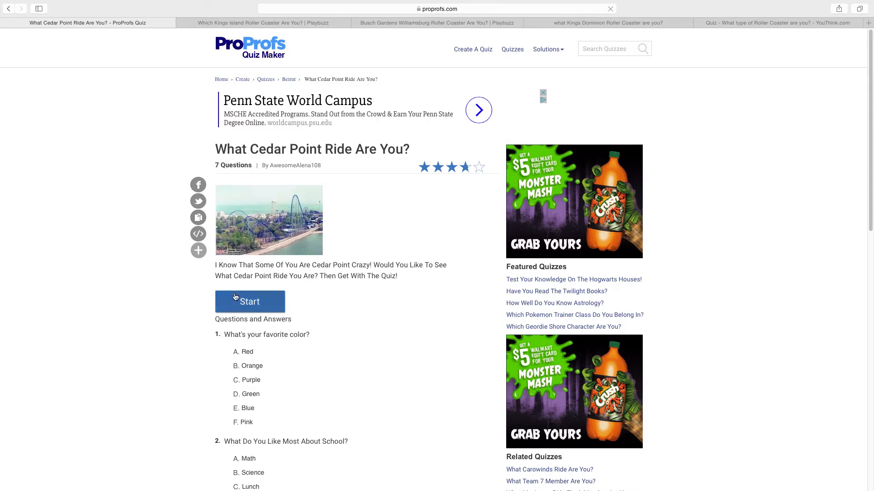
Step: Start the Cedar Point ride quiz, answering Blue for colour and Lunch for school
click(249, 301)
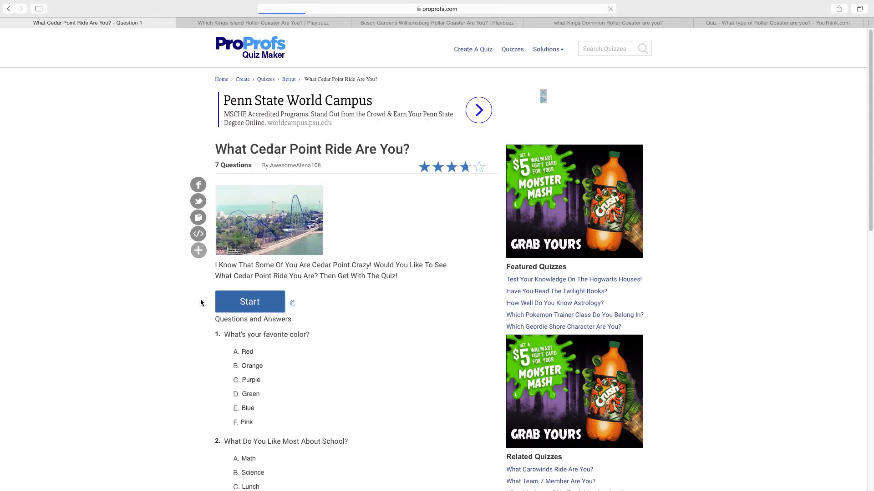
click(249, 302)
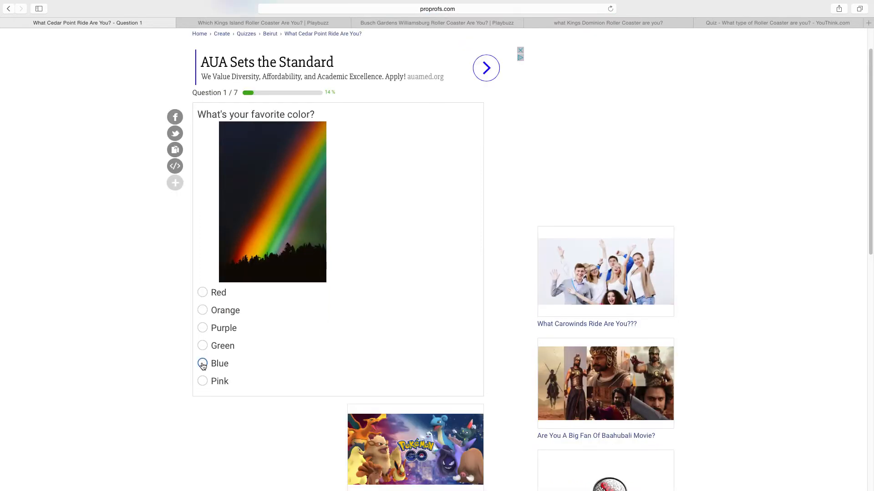
click(202, 363)
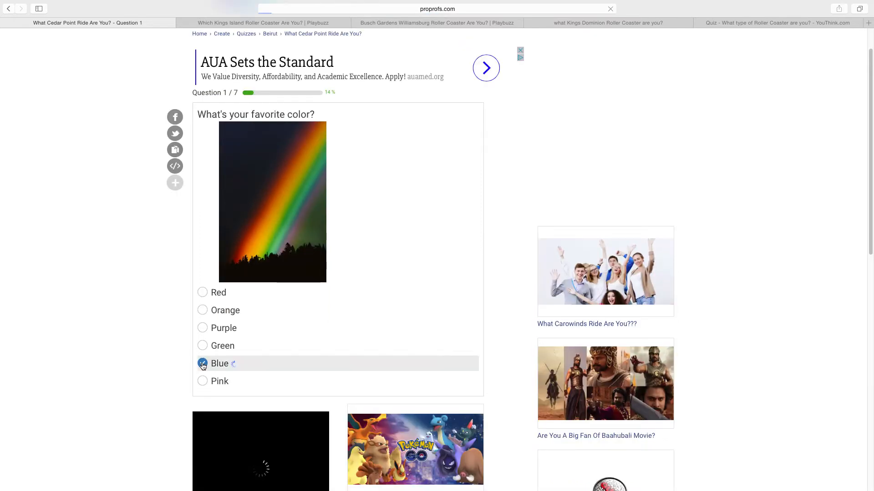
click(202, 363)
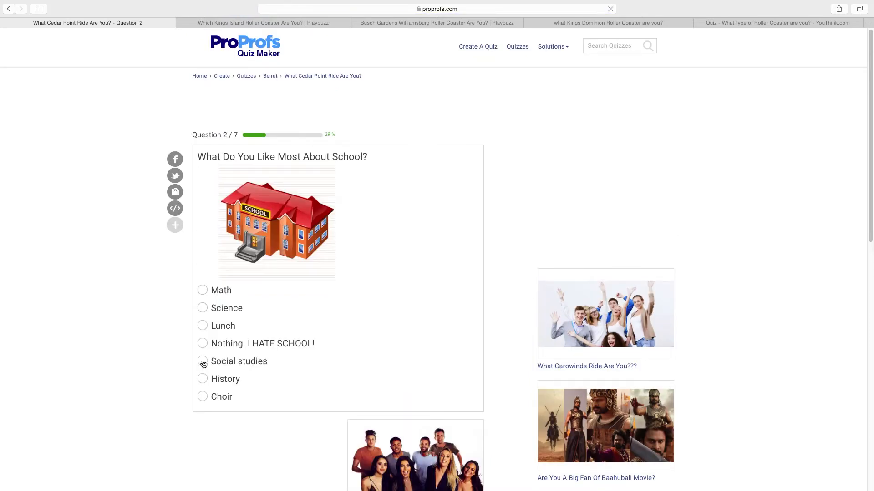
mouse_move(226, 307)
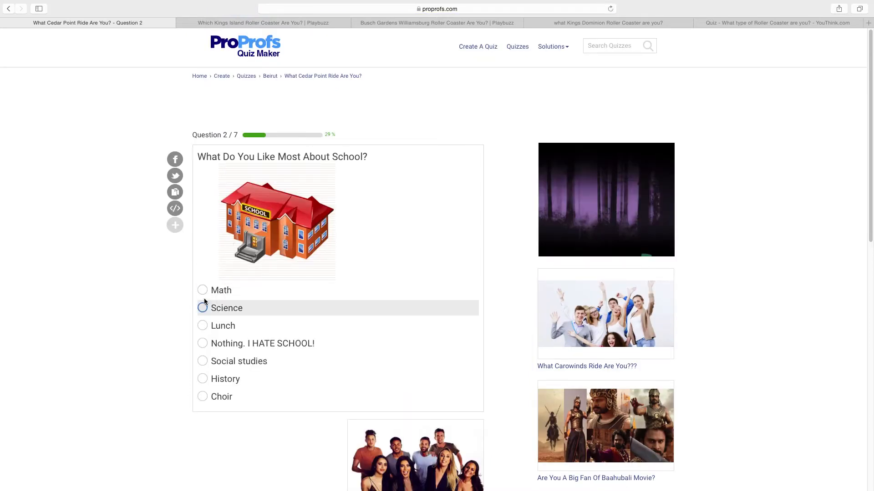
click(202, 360)
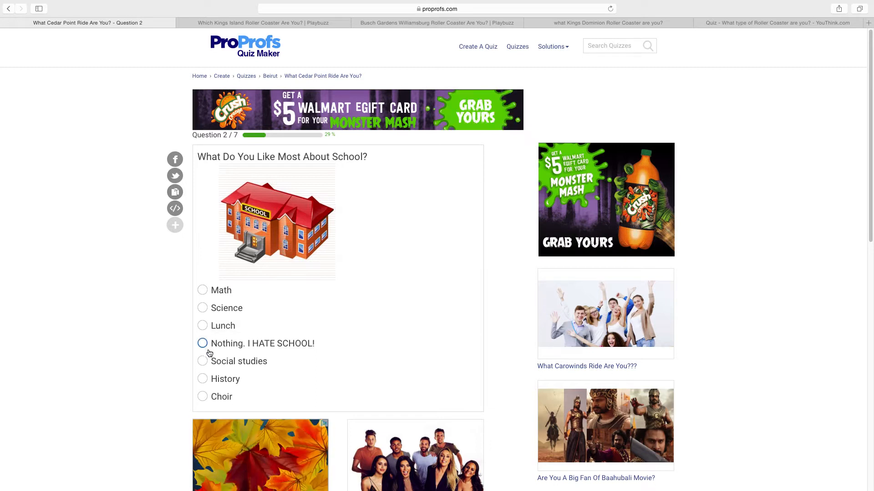
click(202, 325)
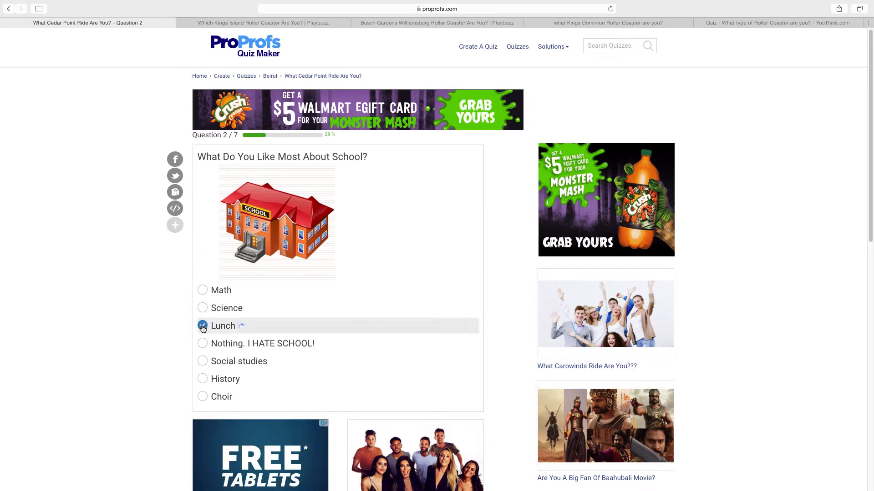
click(202, 326)
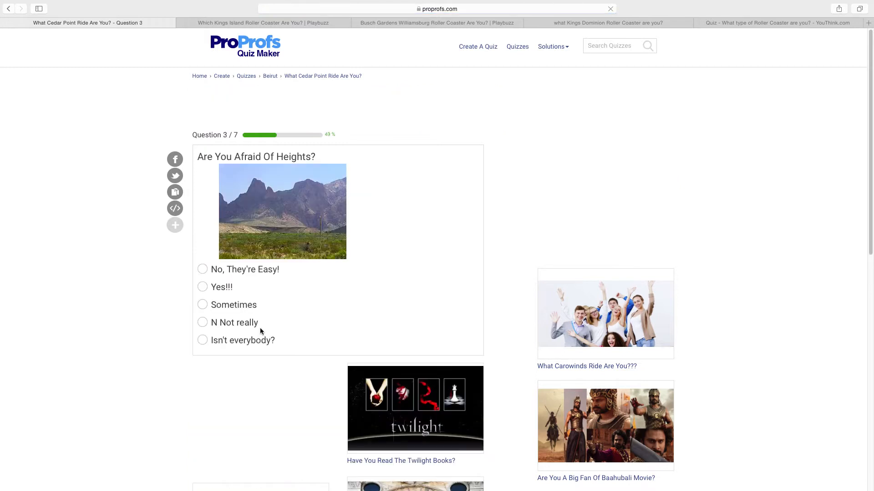
Step: Answer Sometimes to question 3 about being afraid of heights
click(202, 287)
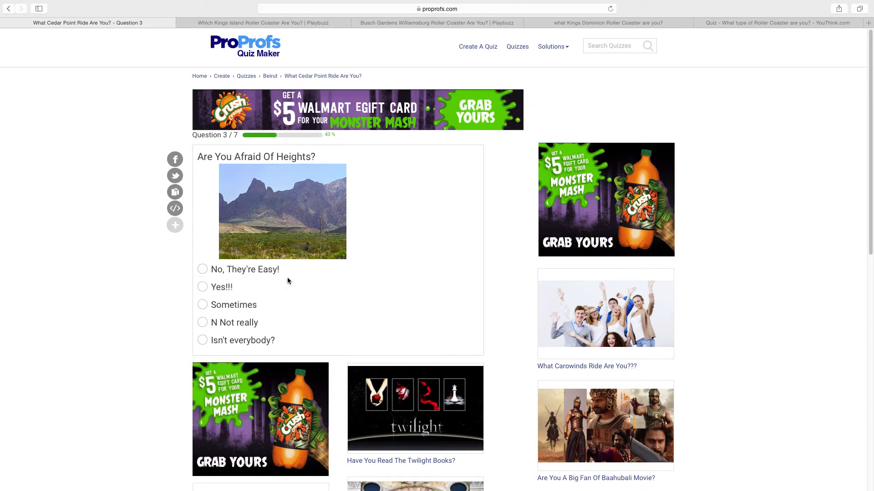
click(202, 287)
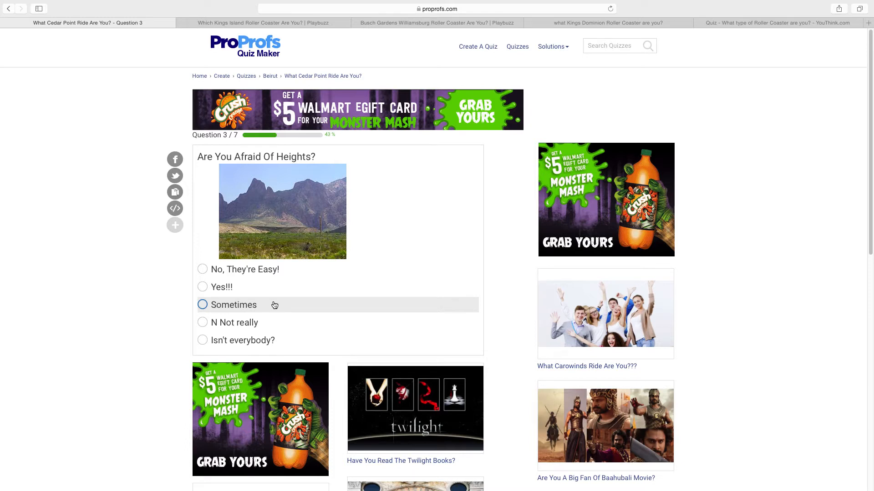
mouse_move(261, 308)
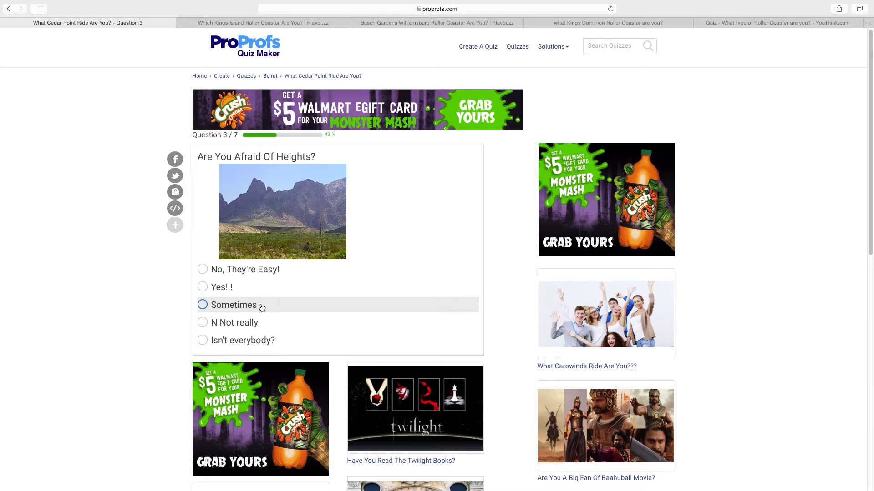
mouse_move(269, 308)
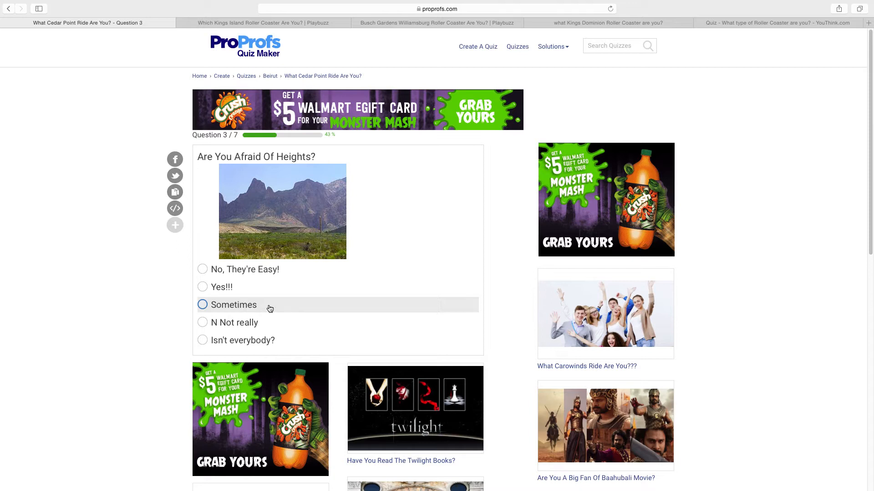
click(202, 305)
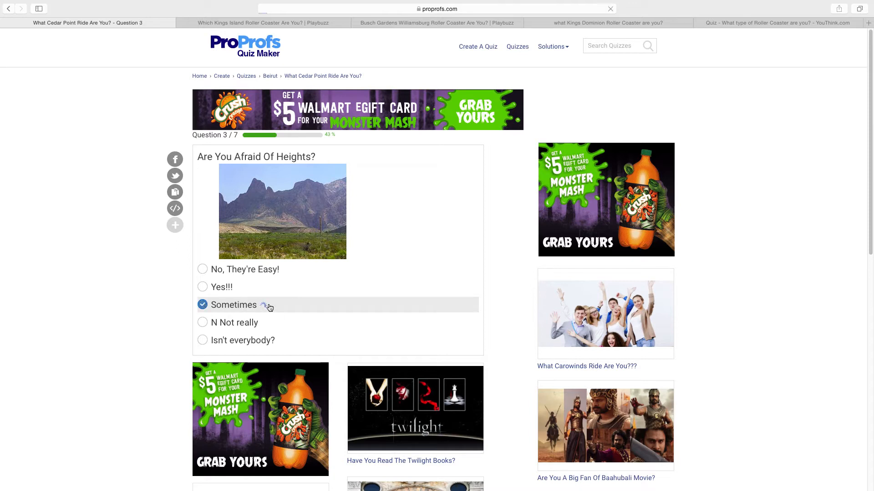
click(202, 305)
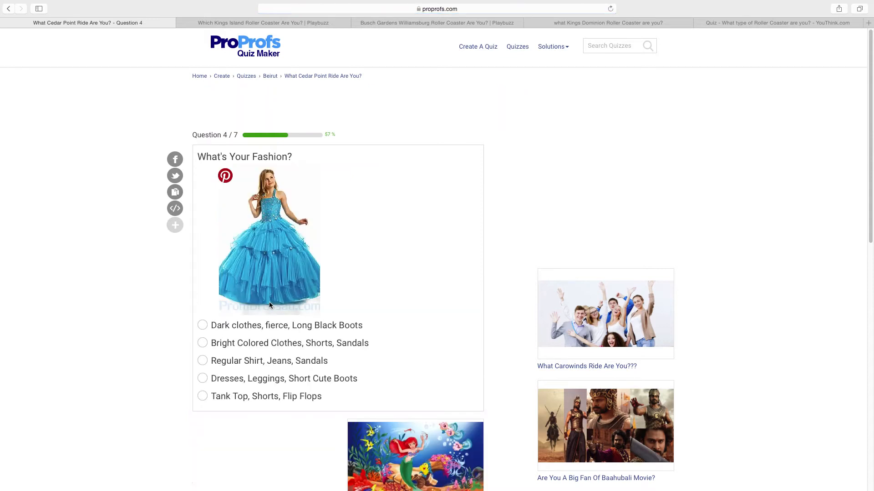
Step: Pick 'Tank Top, Shorts, Flip Flops' for fashion and McDonald's for fast food
scroll(down, 3)
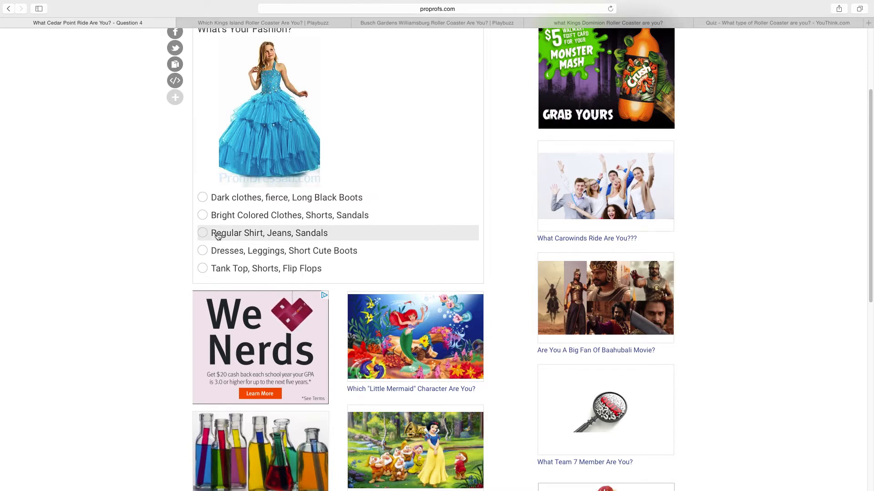
click(202, 268)
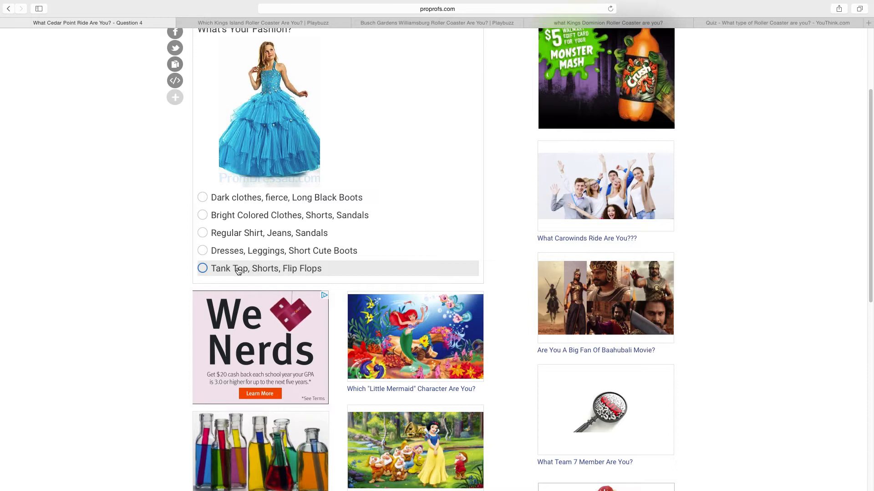
click(202, 269)
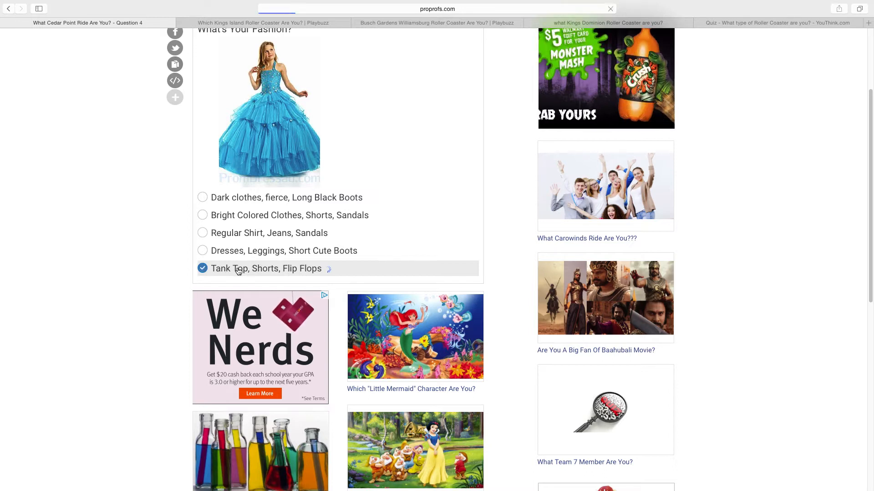
click(202, 268)
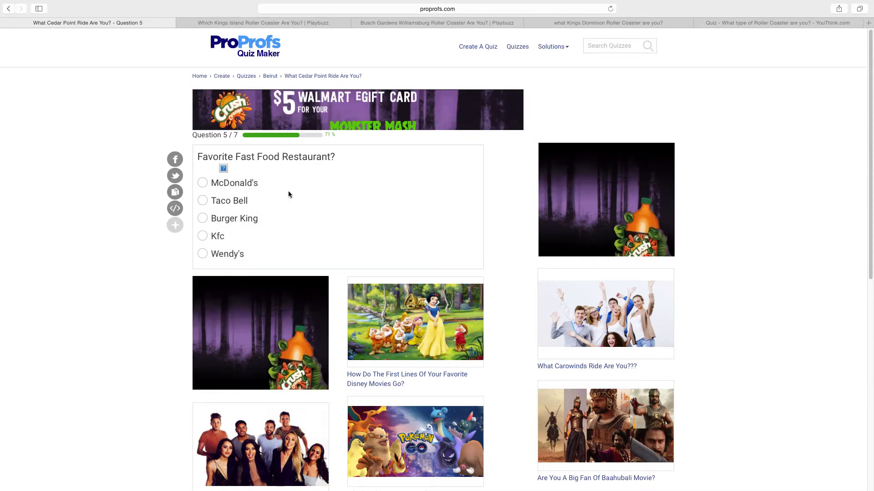
click(202, 182)
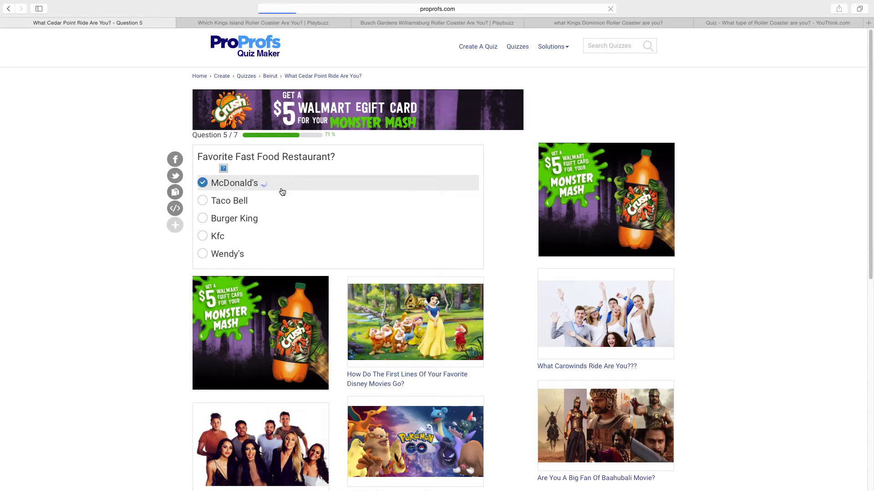
click(202, 183)
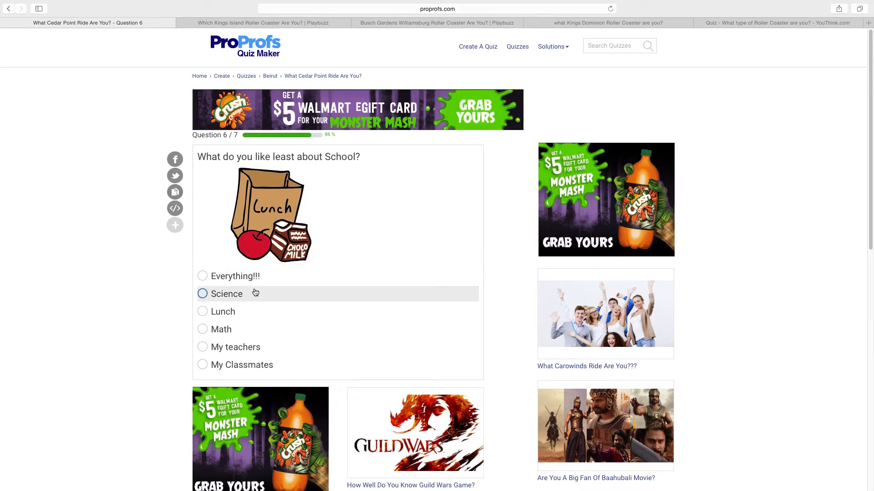
Step: Answer Science for least liked subject and the enthusiastic YES for loving Cedar Point
click(203, 294)
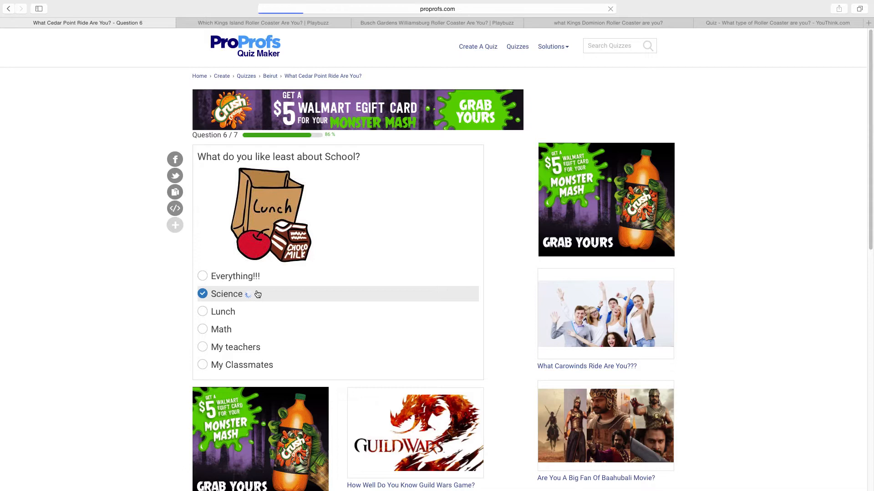
click(226, 294)
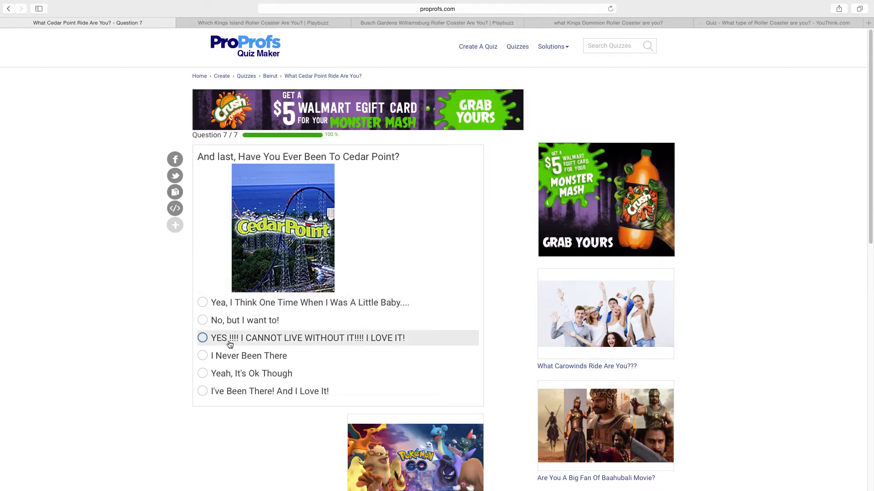
click(202, 338)
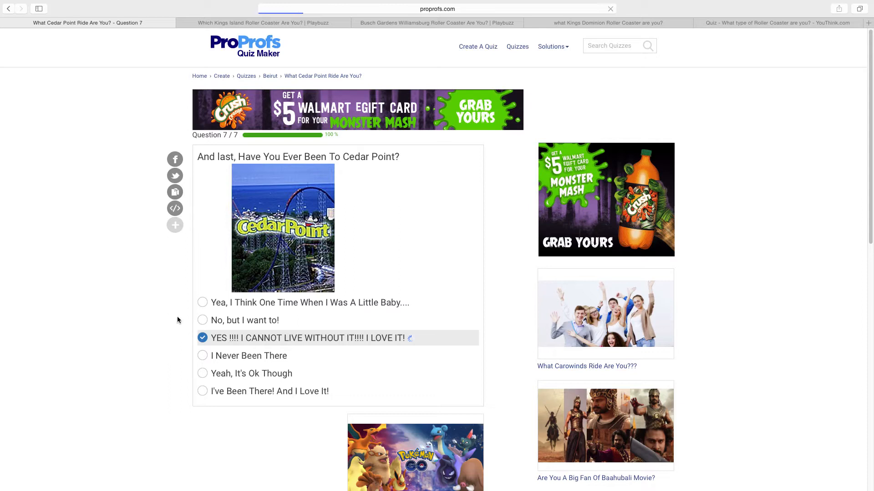
click(202, 338)
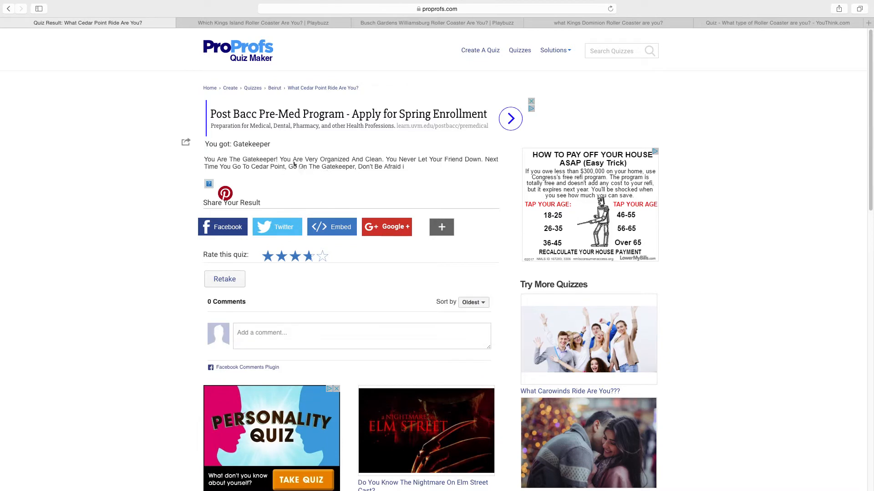
mouse_move(384, 160)
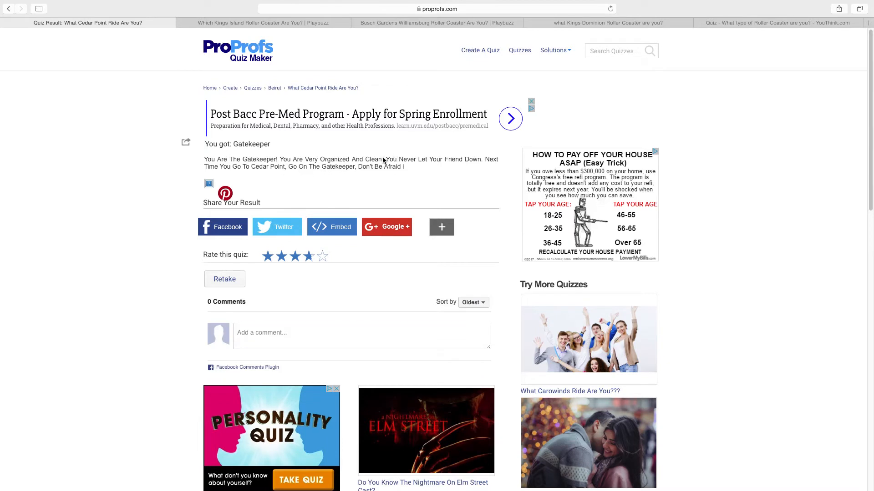
mouse_move(385, 158)
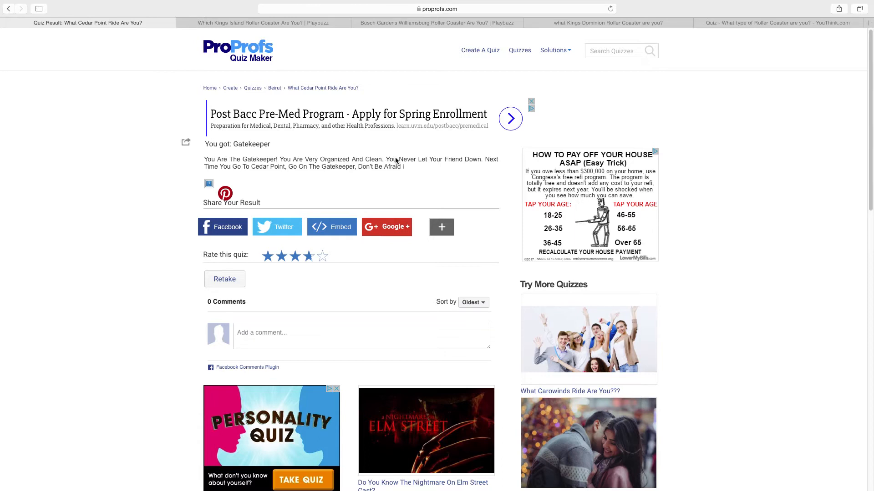
mouse_move(383, 163)
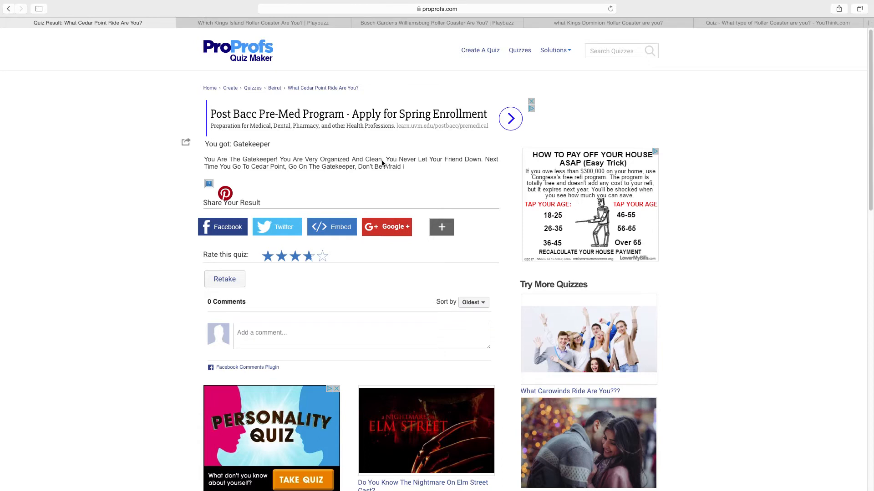
mouse_move(322, 105)
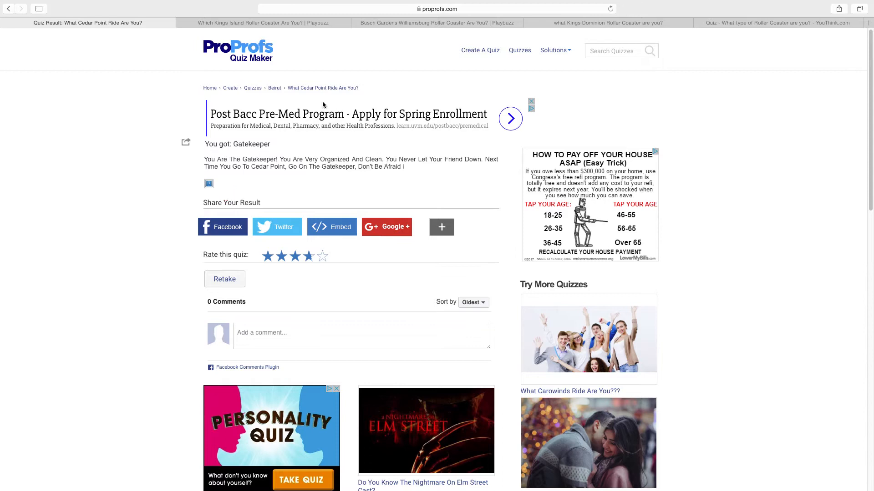
mouse_move(264, 22)
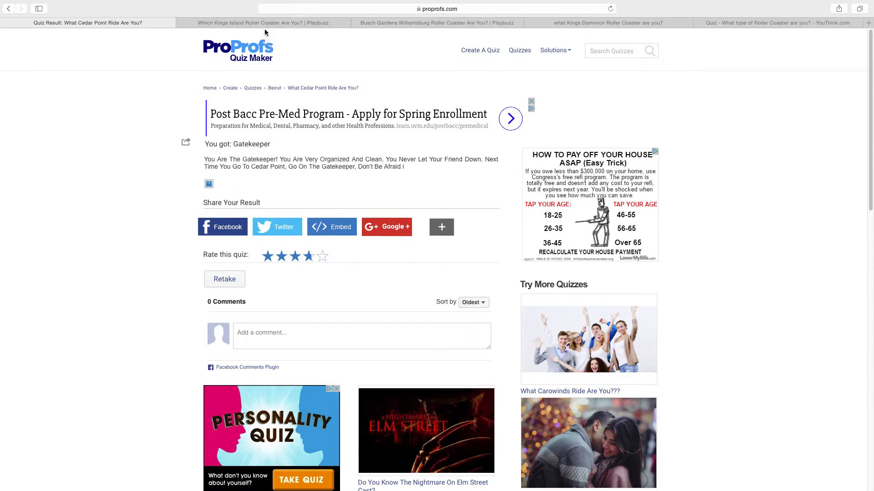
mouse_move(264, 22)
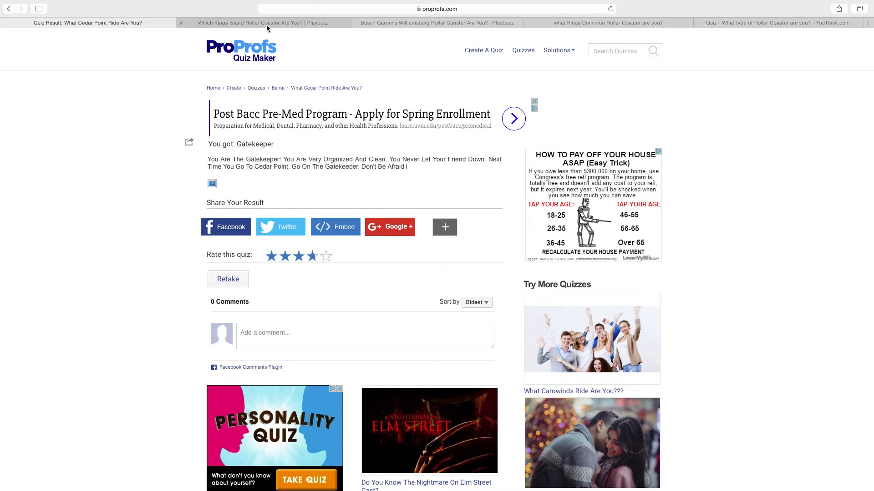
Step: Switch to the Kings Island quiz, start it, and pick Kidz Bop as favorite music
click(265, 23)
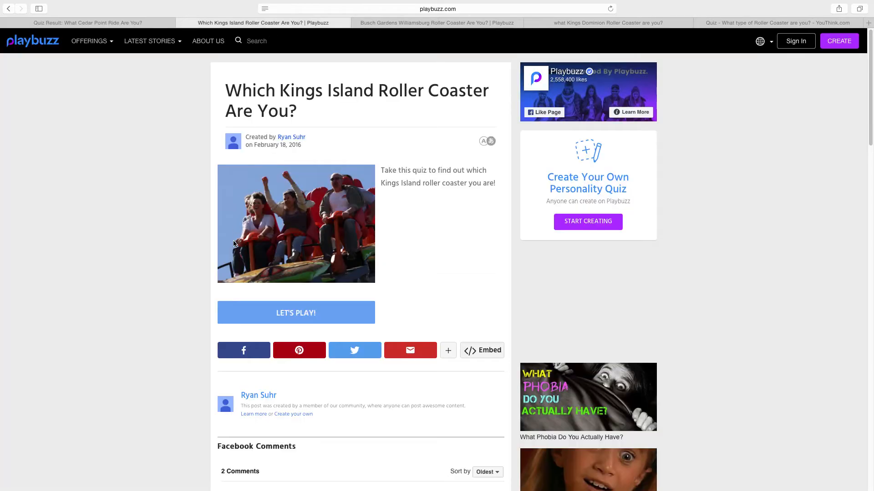
mouse_move(295, 313)
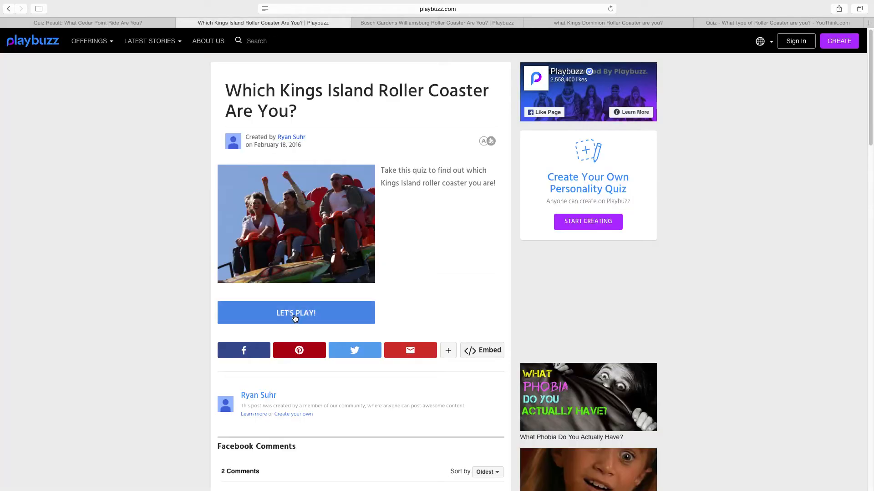
click(295, 313)
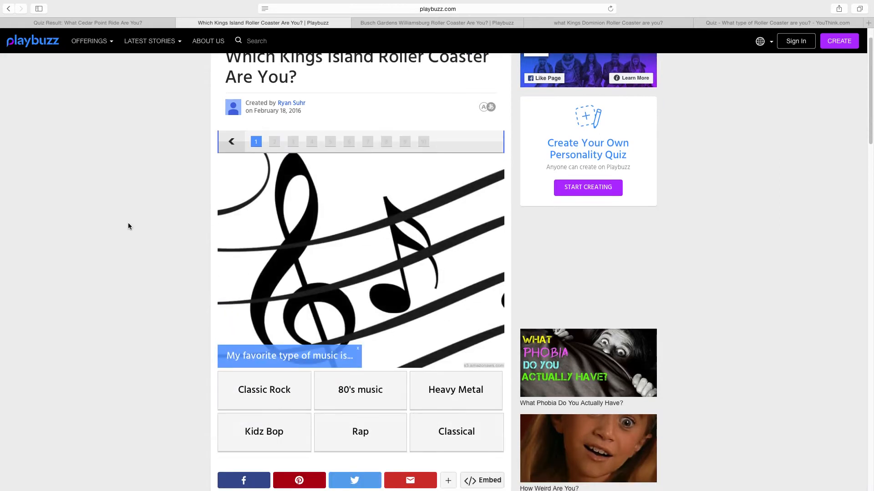
scroll(up, 3)
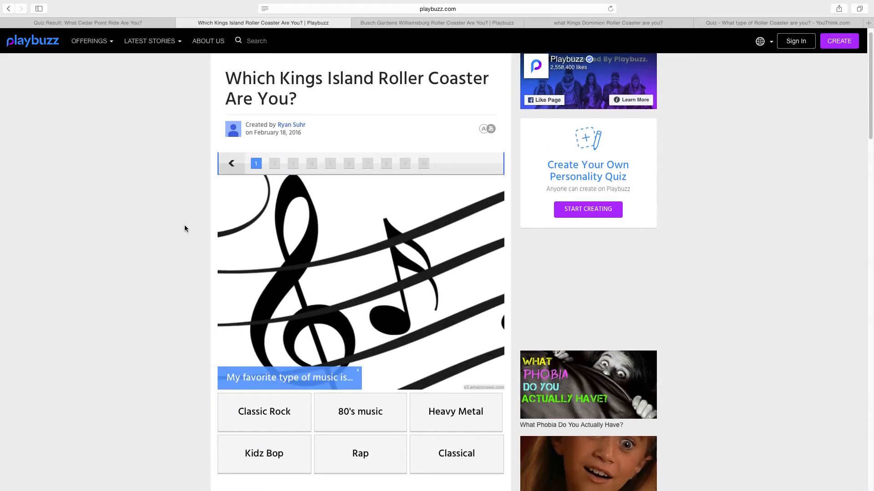
scroll(down, 3)
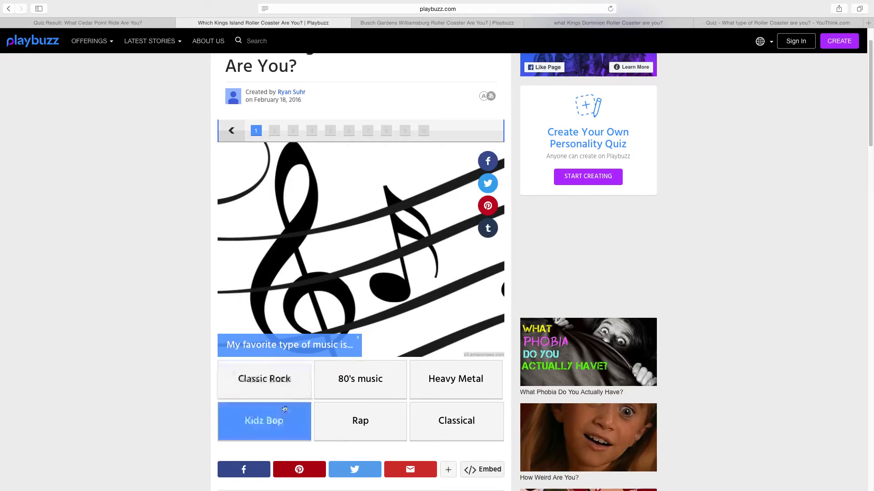
mouse_move(298, 359)
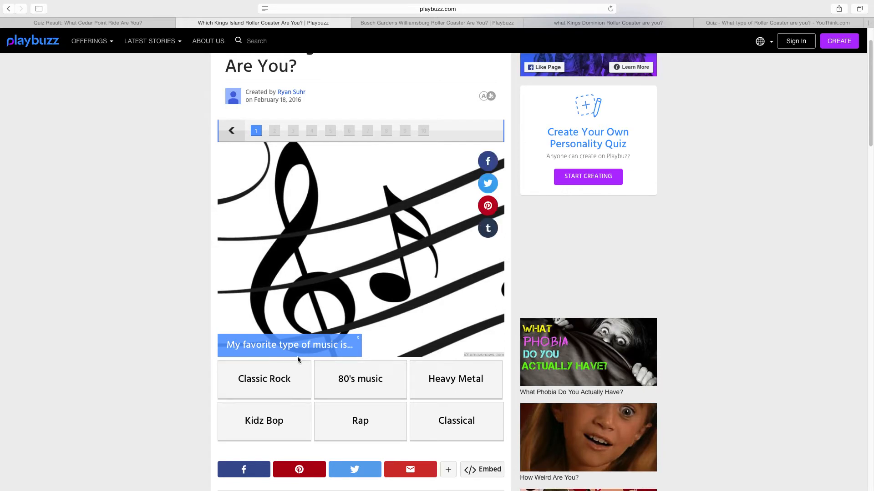
click(360, 392)
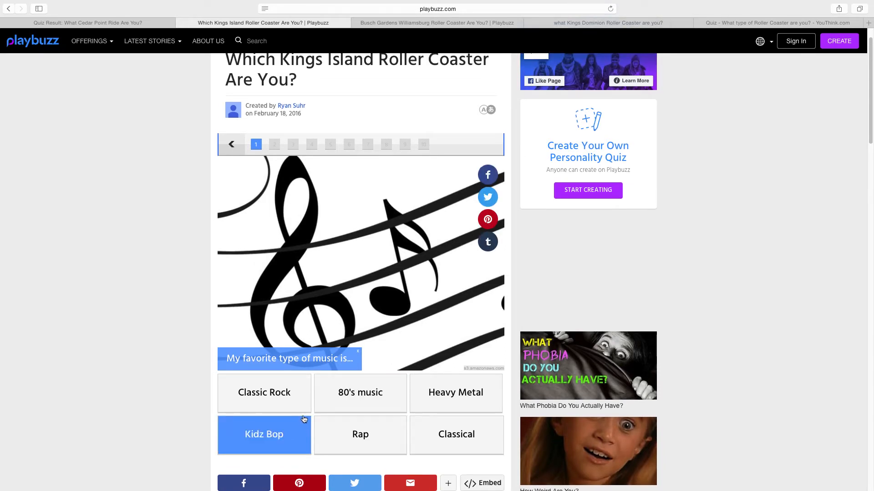
click(263, 434)
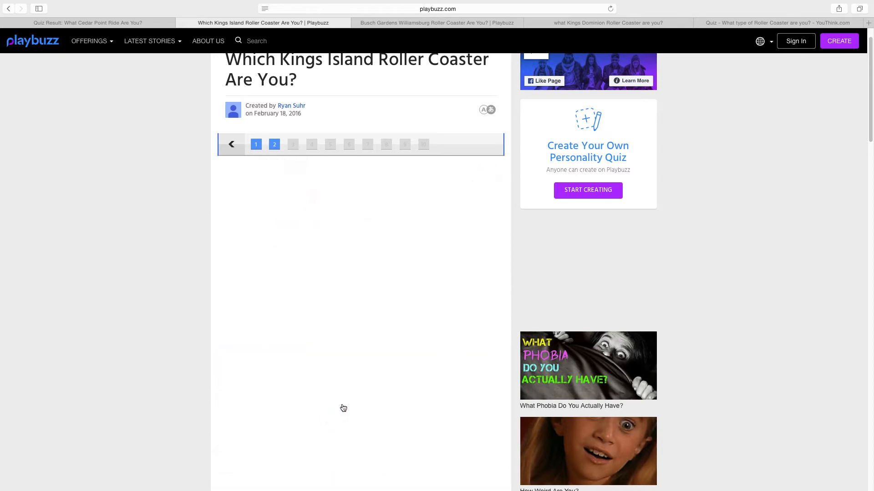
Step: Answer Netflix & Chill, Basketball, 11–20 years old, a favorite color, and Cable
scroll(down, 3)
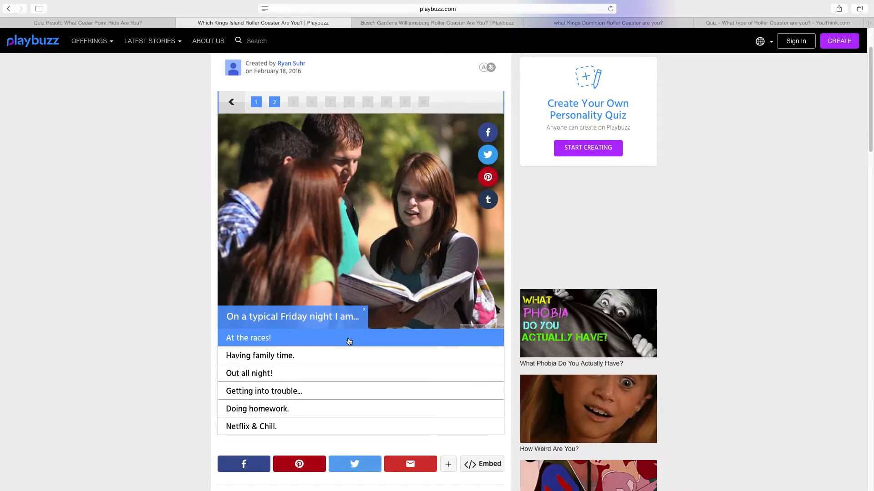
mouse_move(320, 340)
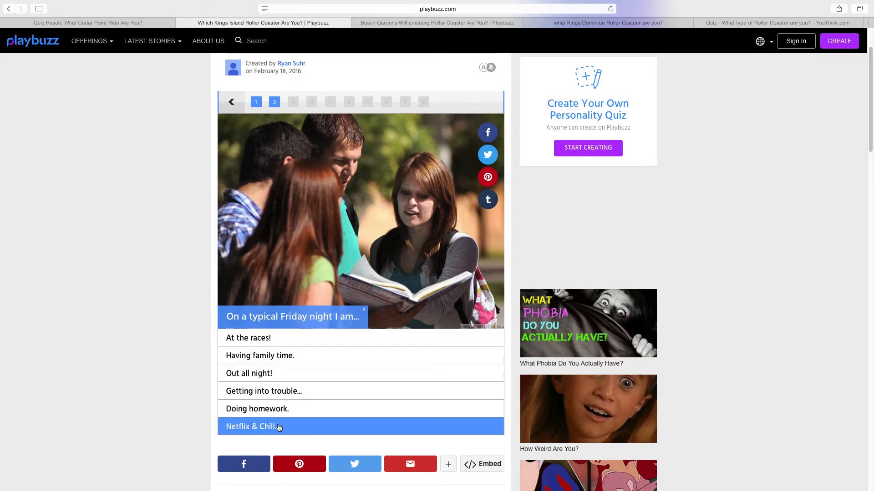
mouse_move(278, 432)
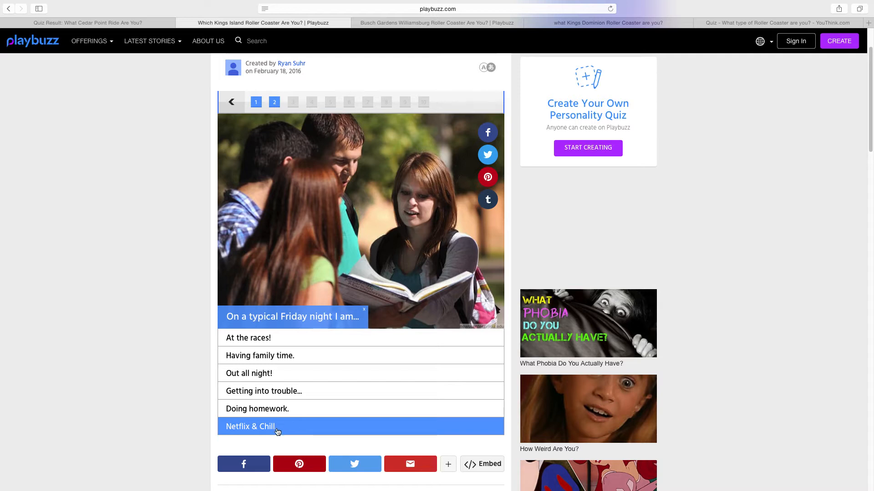
click(251, 426)
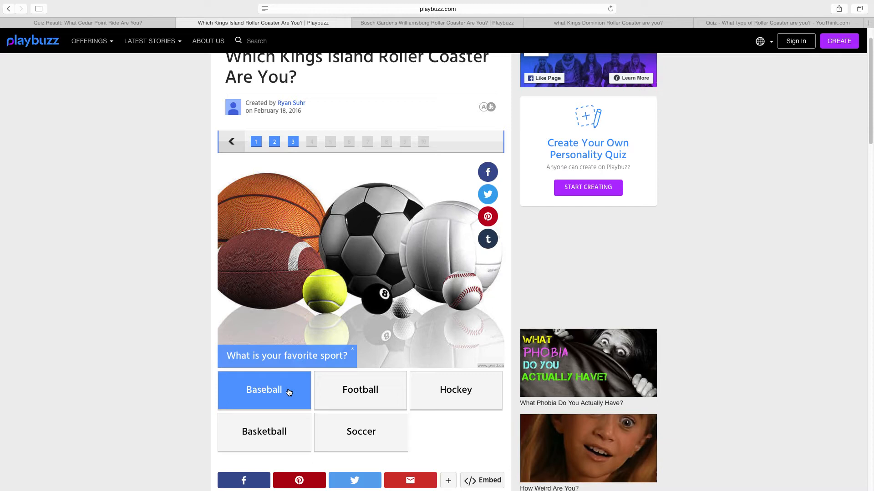
click(455, 389)
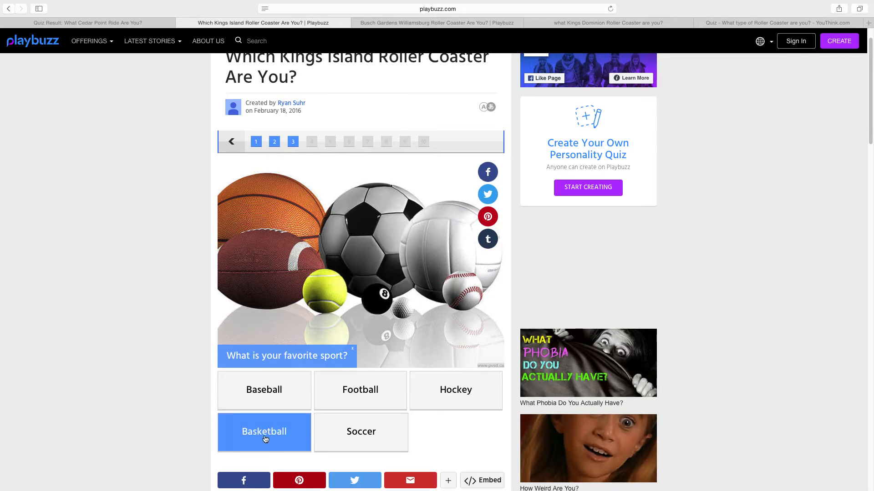
mouse_move(269, 431)
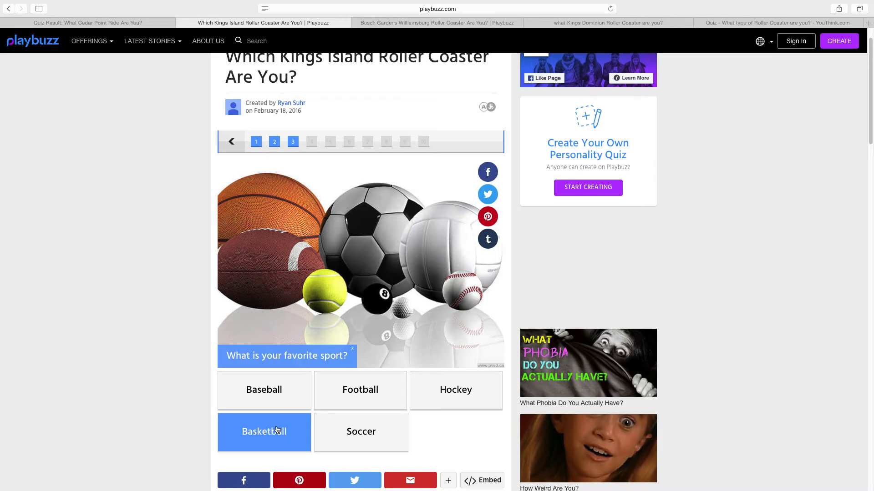
click(263, 431)
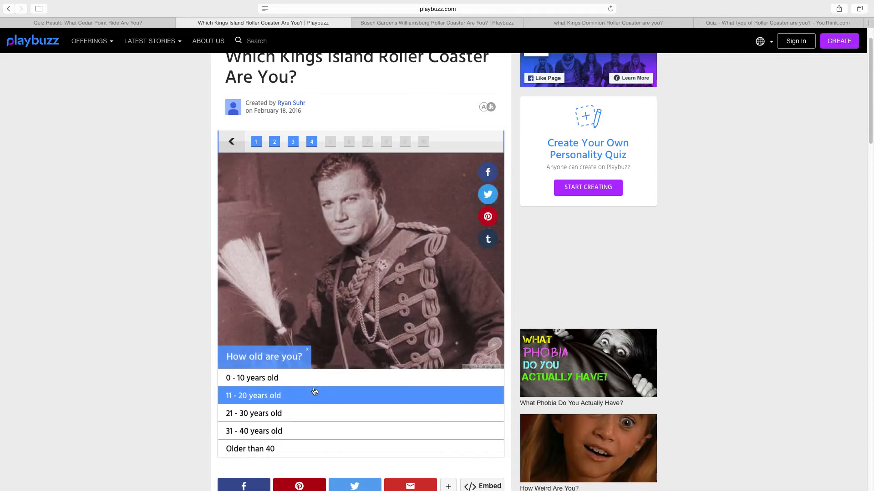
mouse_move(313, 393)
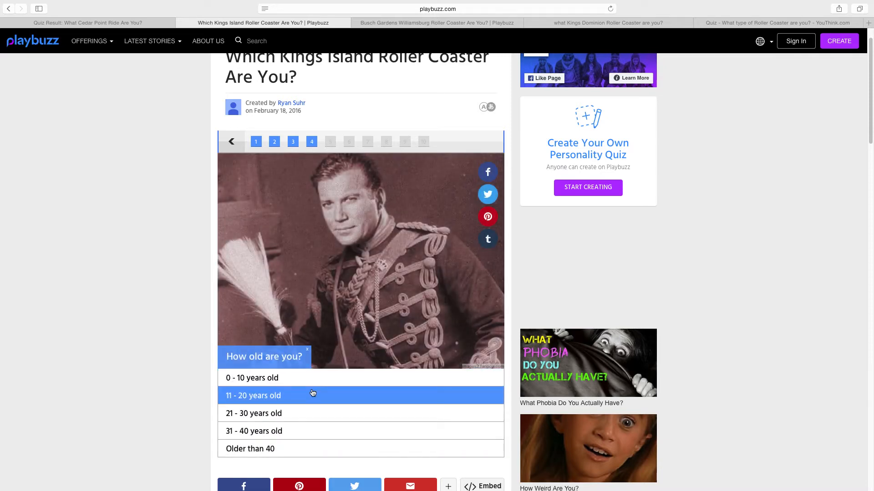
click(312, 395)
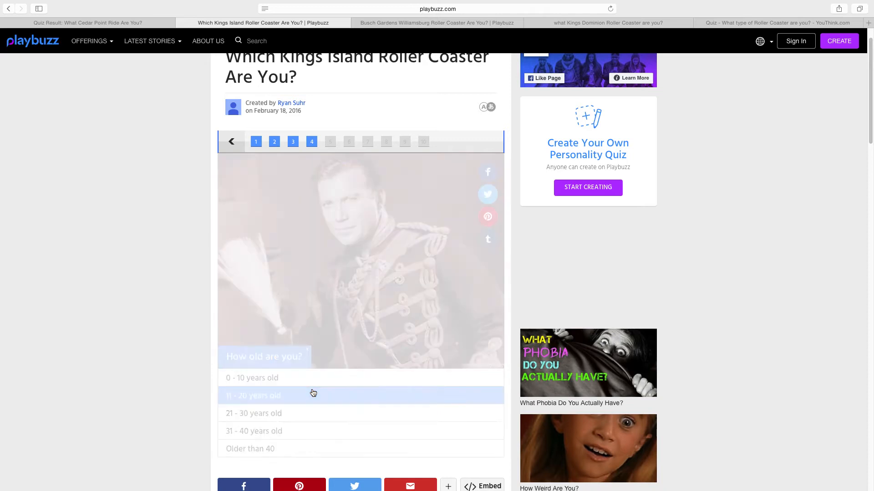
click(314, 395)
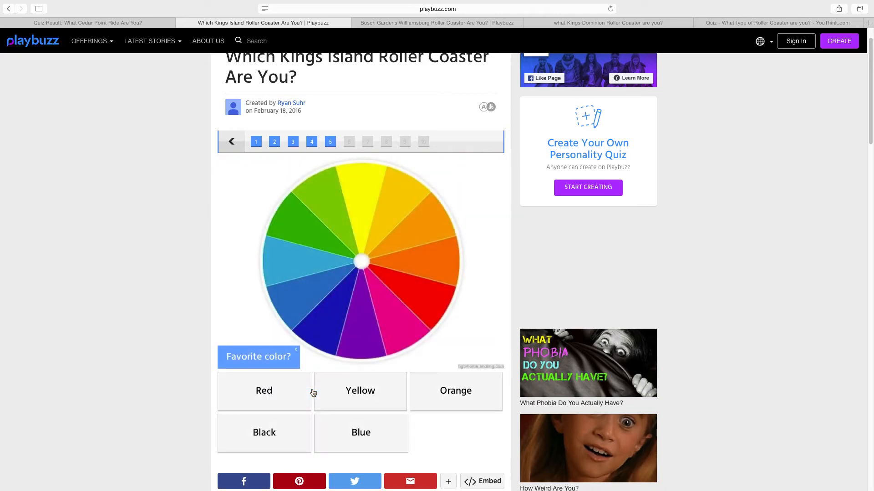
click(264, 390)
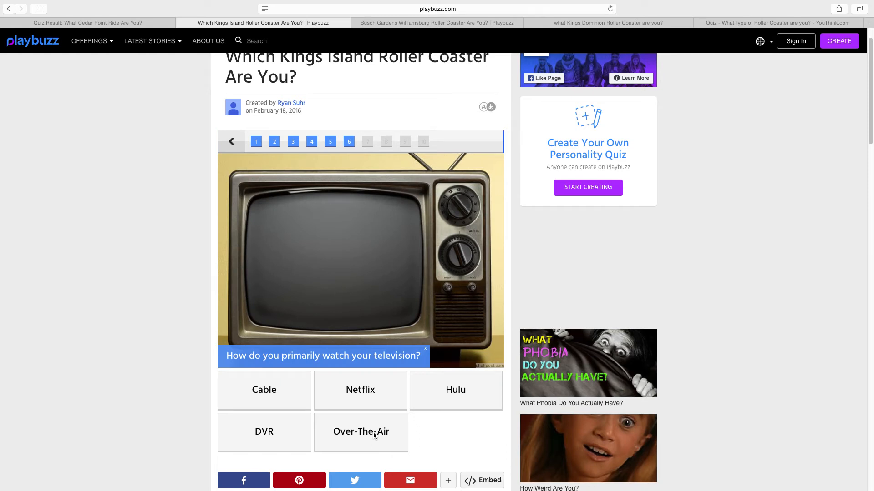
click(264, 432)
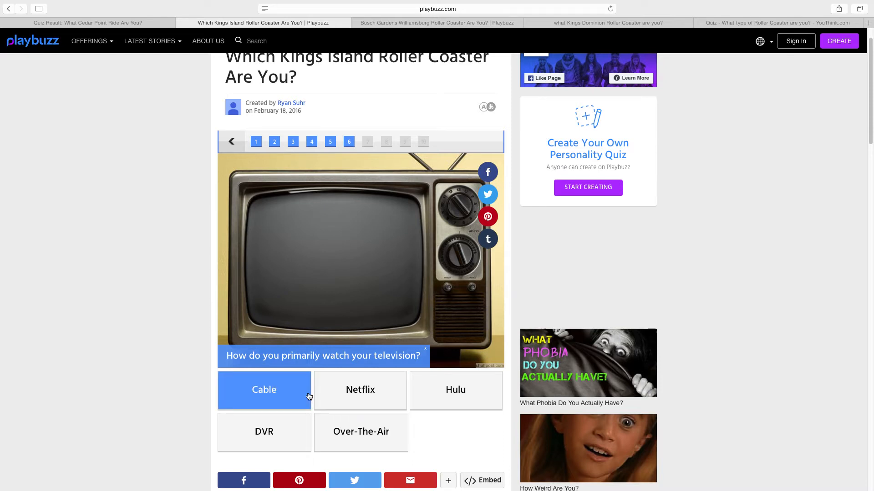
click(263, 389)
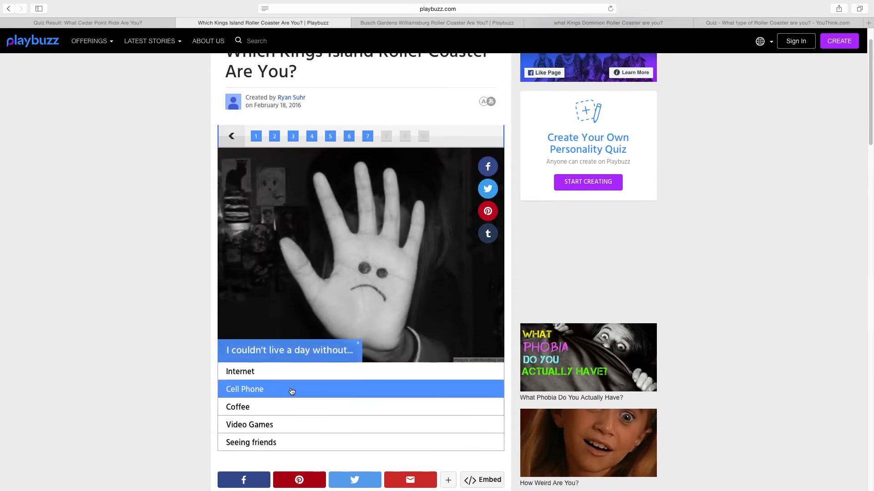
mouse_move(285, 432)
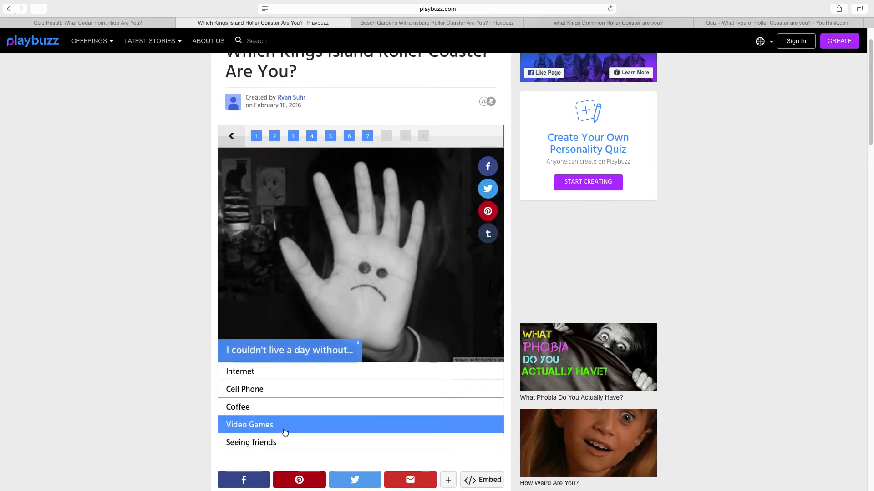
mouse_move(240, 372)
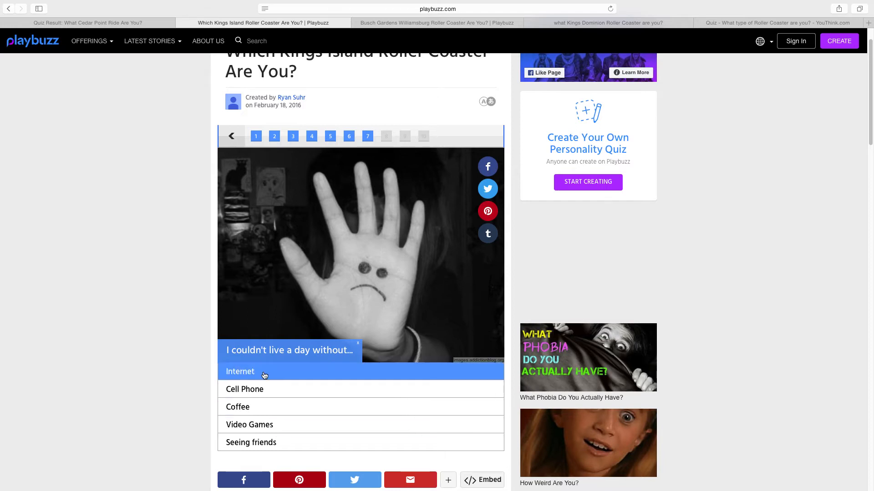
mouse_move(273, 378)
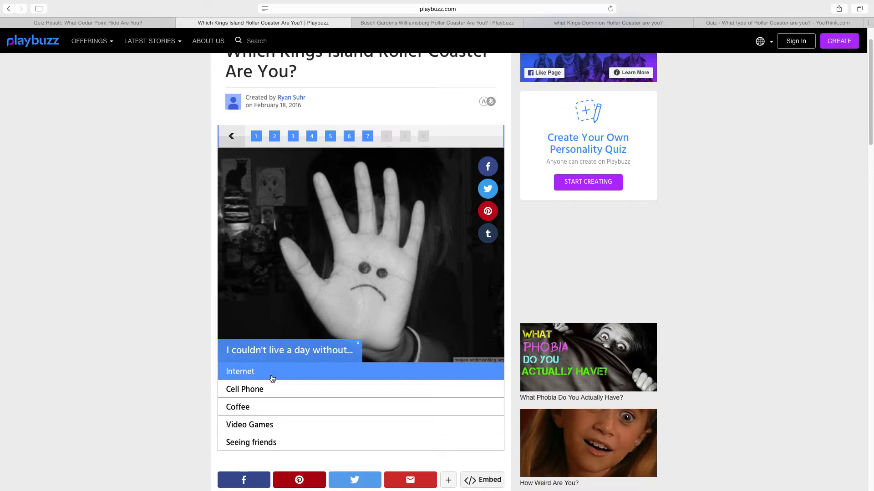
Step: Answer Internet, the Superbowl question, Apple over Android, and Skyline over LaRosa's
click(240, 371)
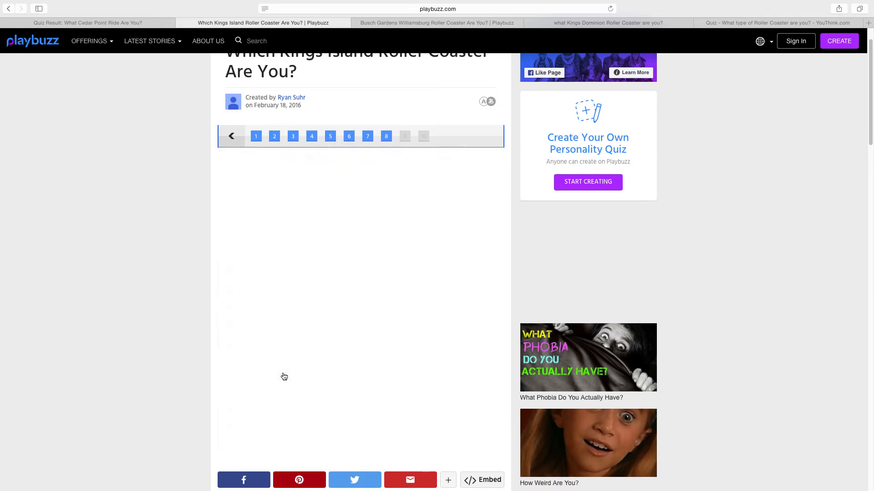
scroll(down, 3)
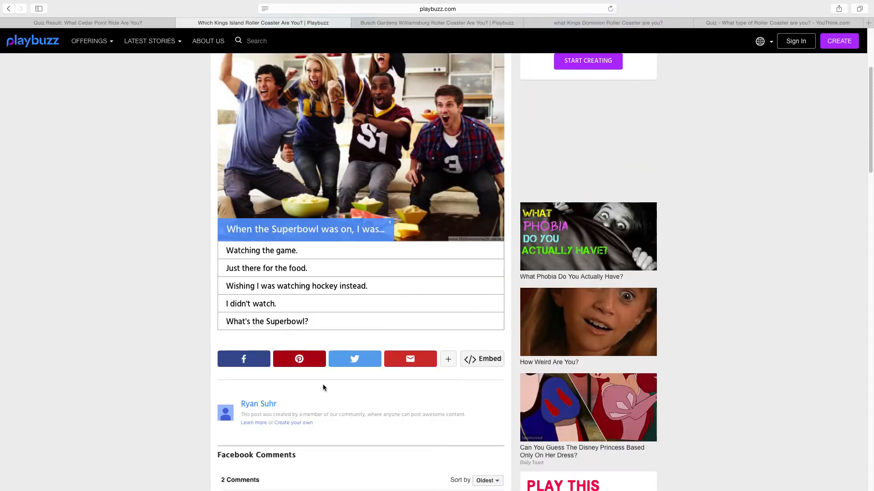
click(296, 285)
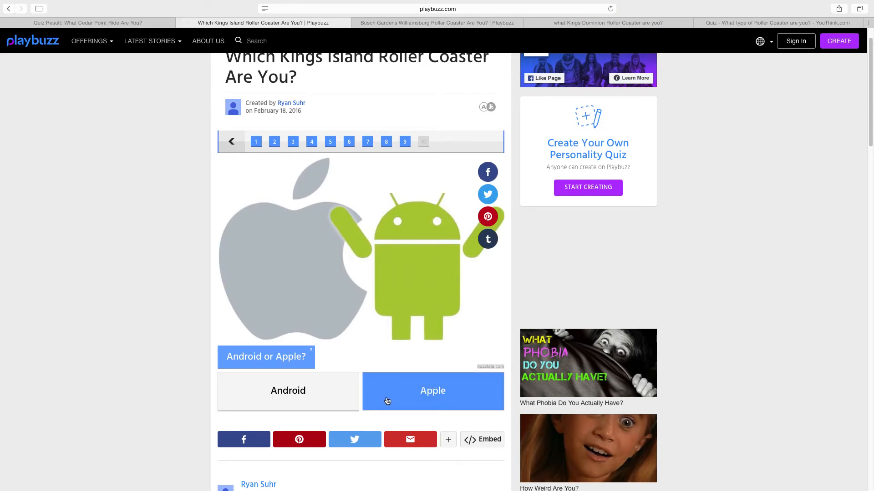
click(432, 391)
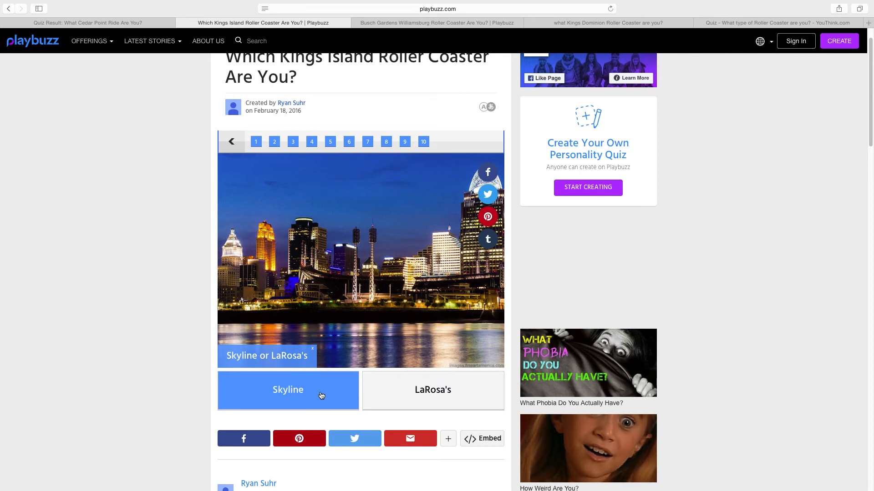
click(288, 390)
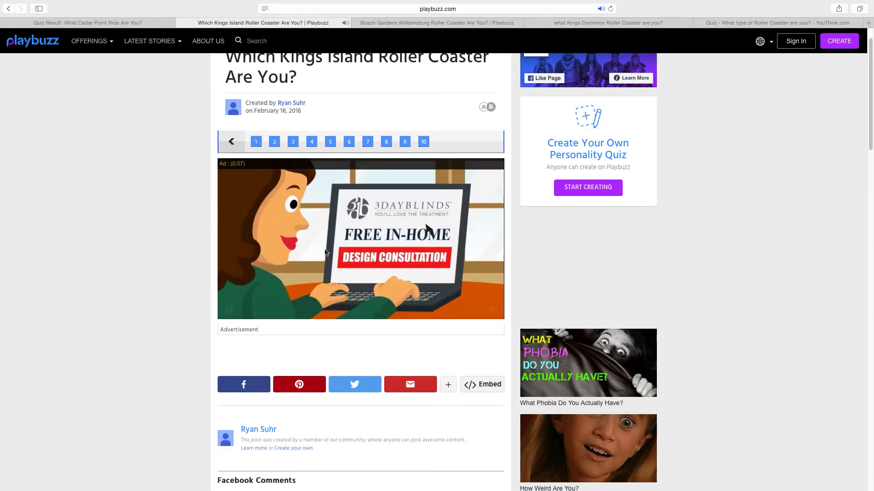
Step: View The Vortex result, check the Cedar Point result tab, then return to it
scroll(down, 3)
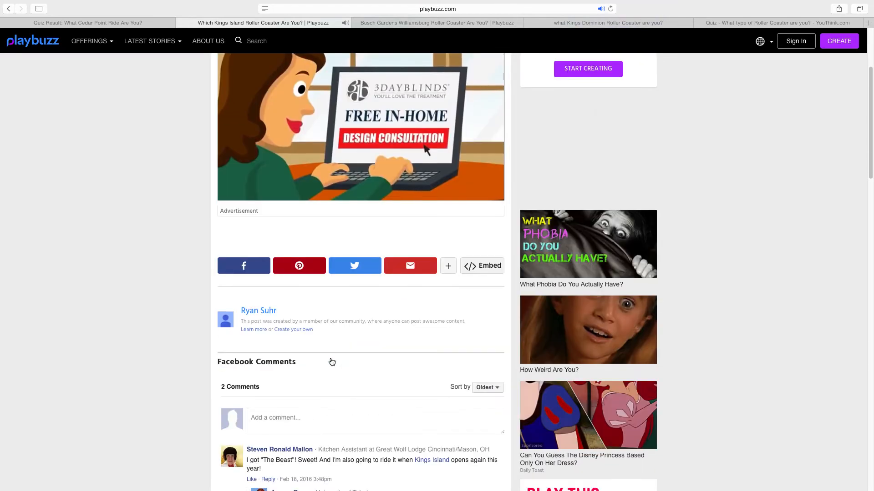
scroll(up, 3)
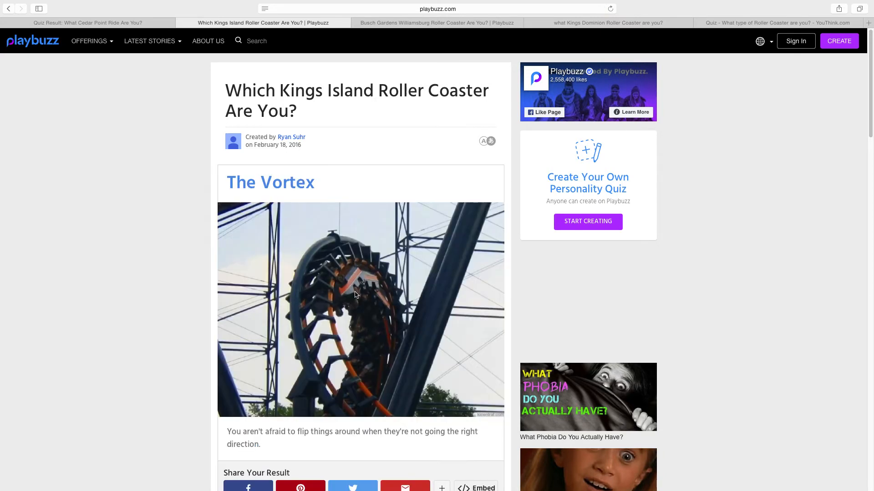
mouse_move(356, 313)
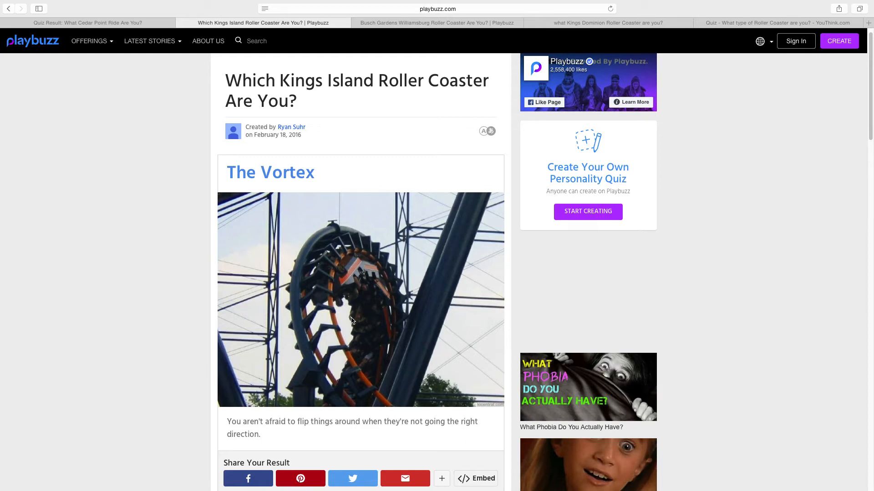
mouse_move(94, 27)
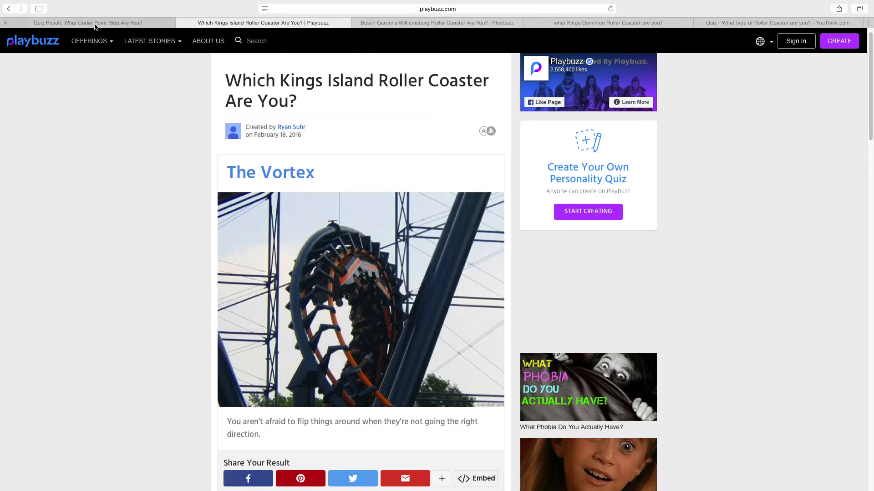
click(87, 23)
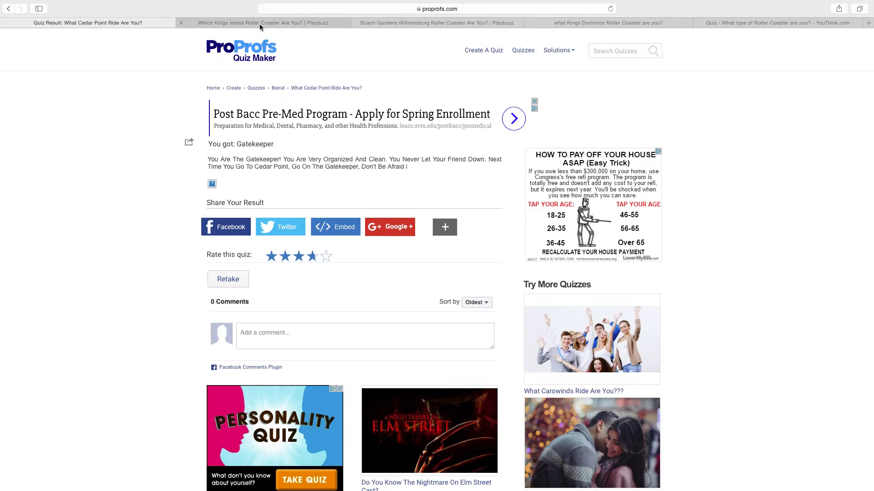
click(263, 23)
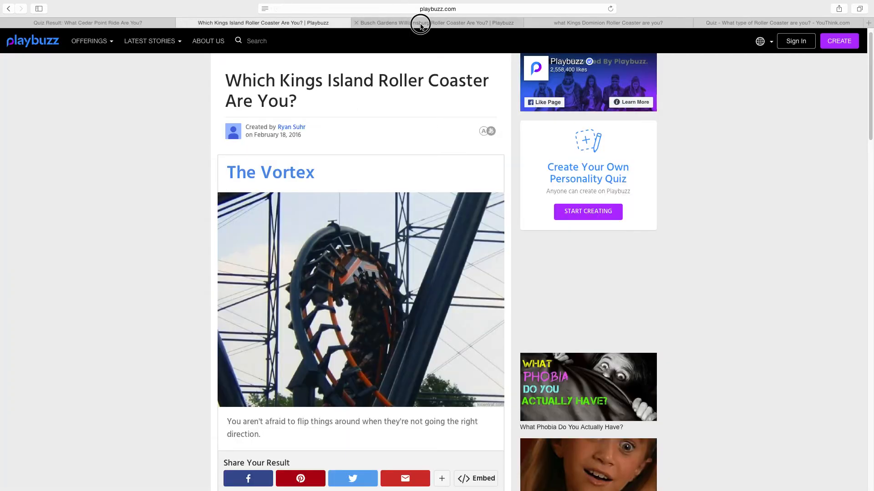
Step: Open and start the Busch Gardens quiz, answering that Snuggie and Netflix is preferred
click(436, 23)
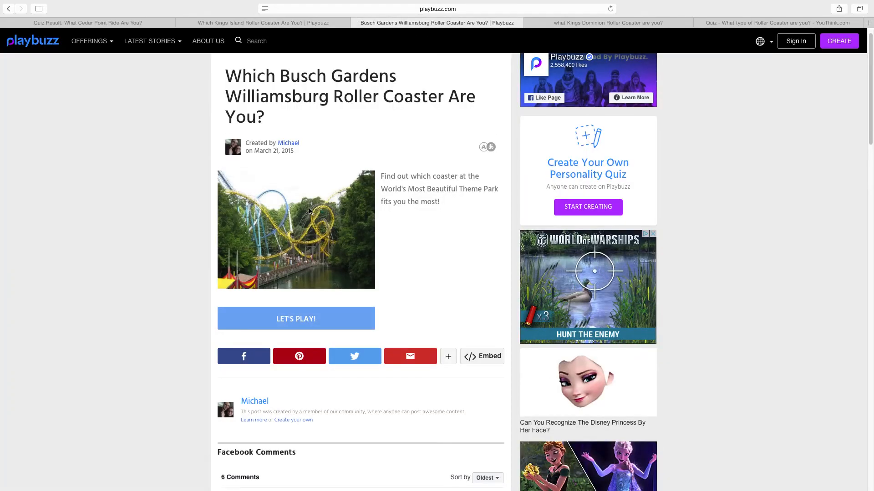
mouse_move(313, 321)
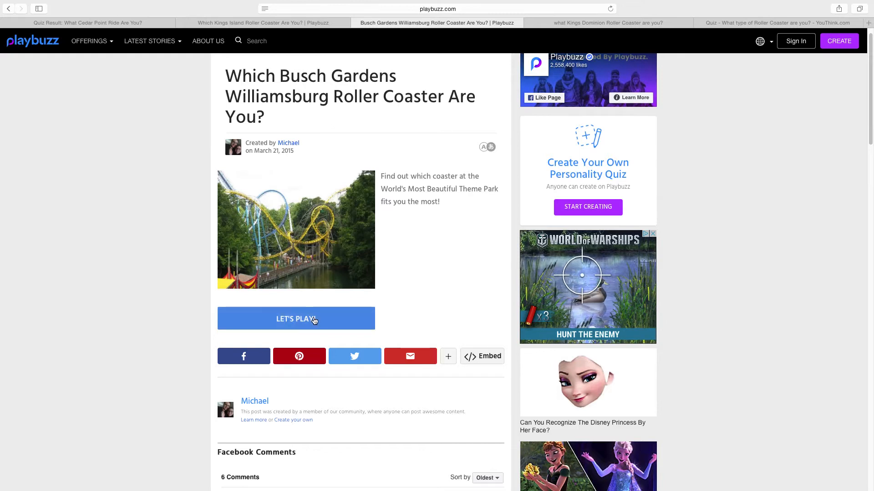
click(296, 318)
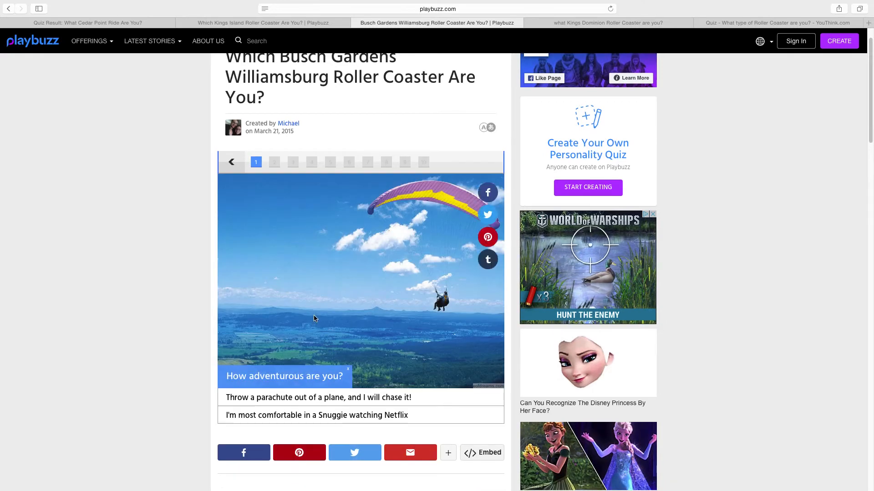
scroll(down, 3)
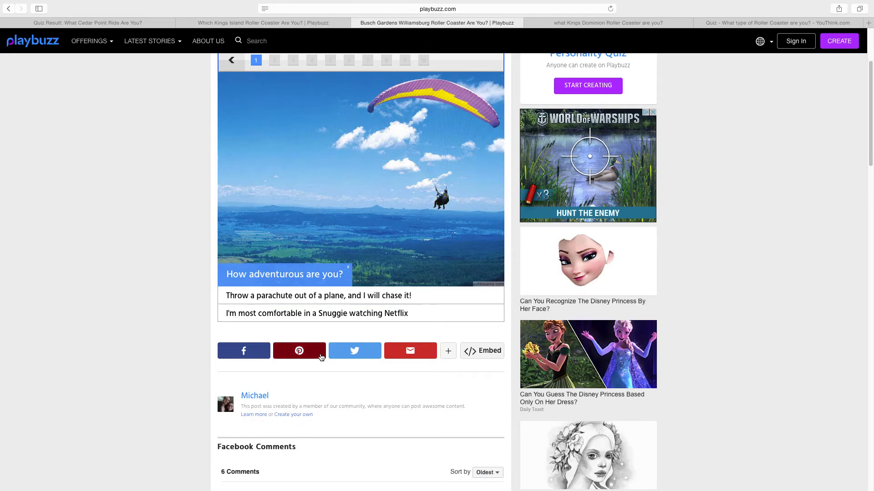
scroll(up, 3)
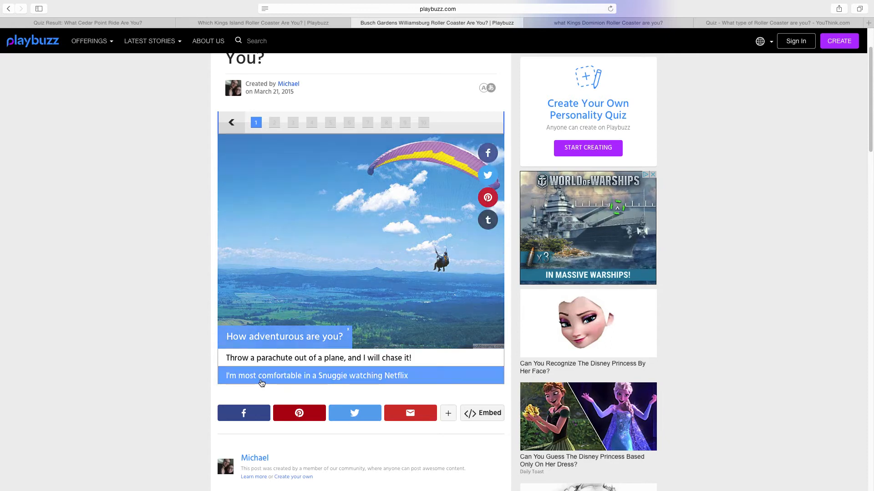
click(315, 375)
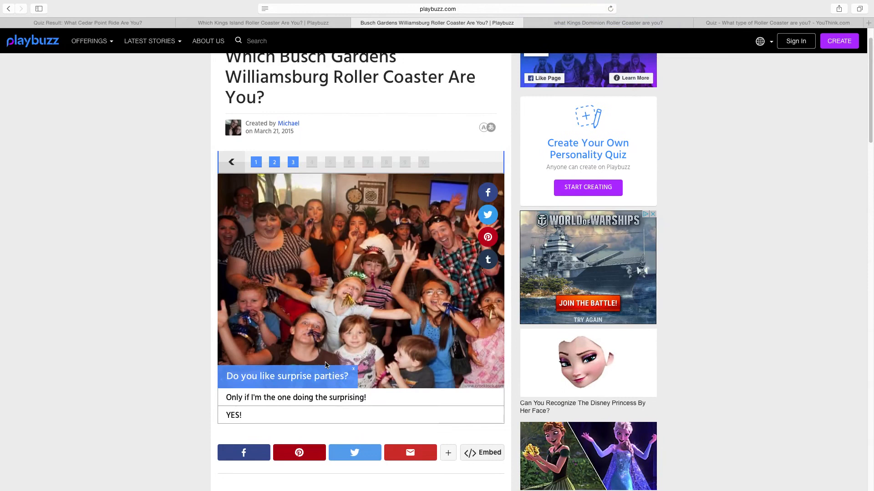
Step: Answer perfect driving record, being a morning person, and the final question
scroll(down, 3)
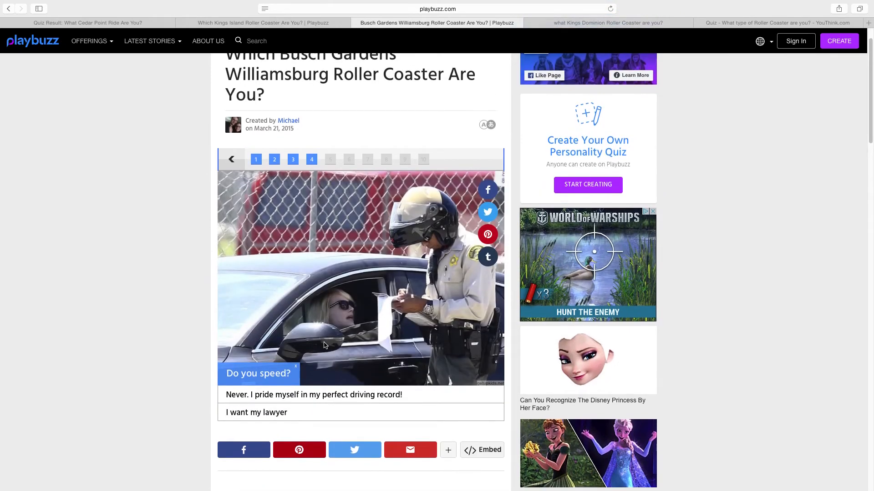
scroll(down, 3)
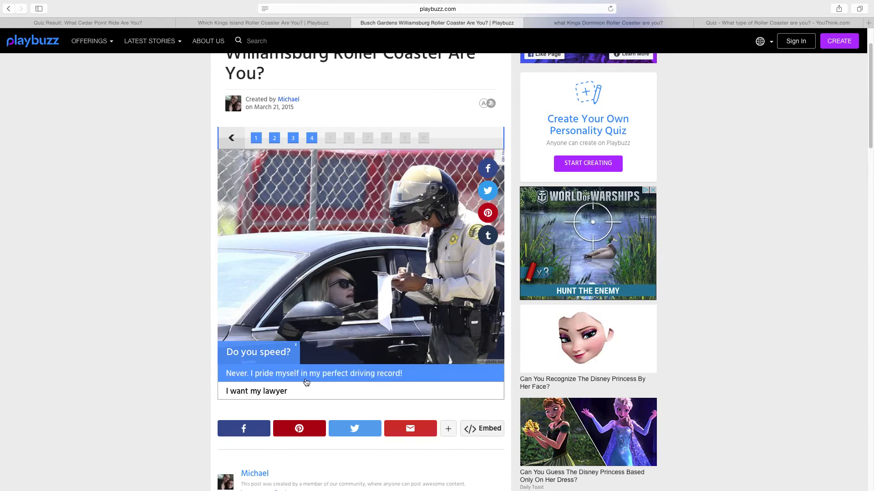
click(313, 373)
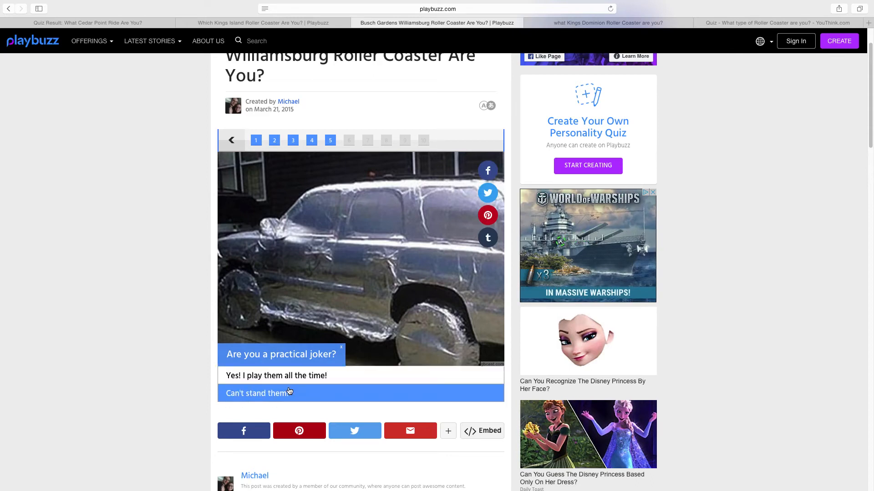
mouse_move(288, 398)
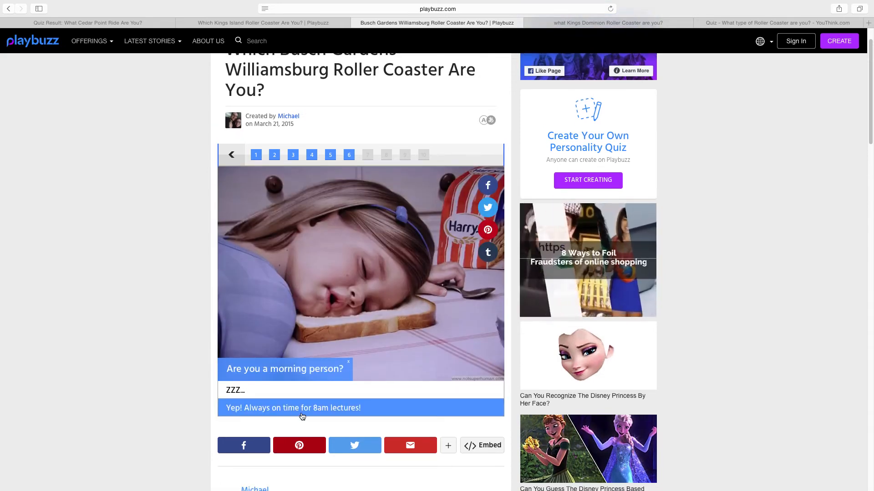
click(292, 408)
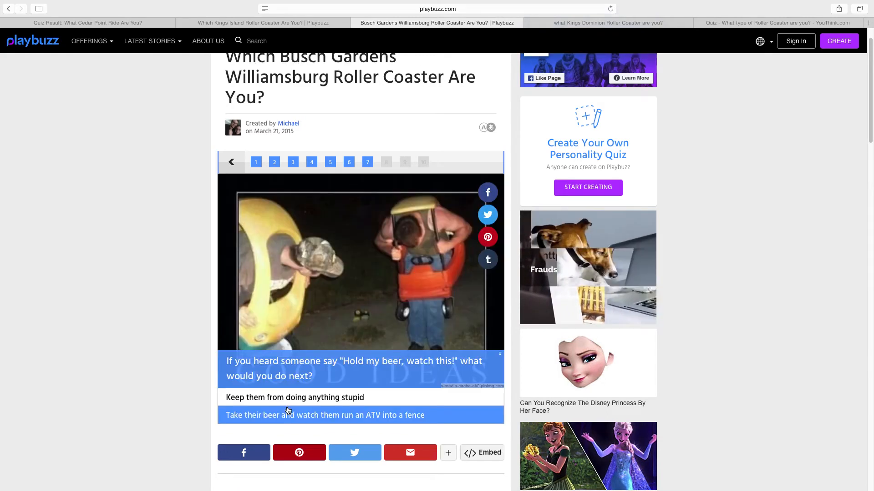
scroll(down, 3)
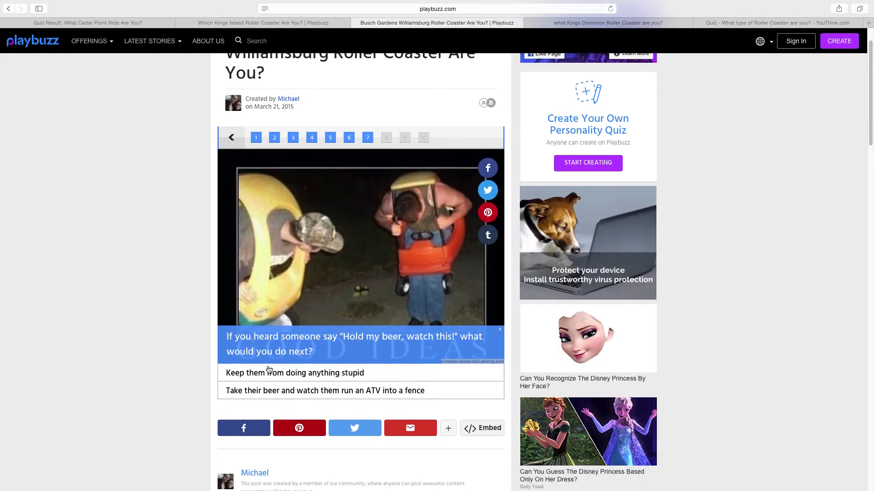
scroll(down, 3)
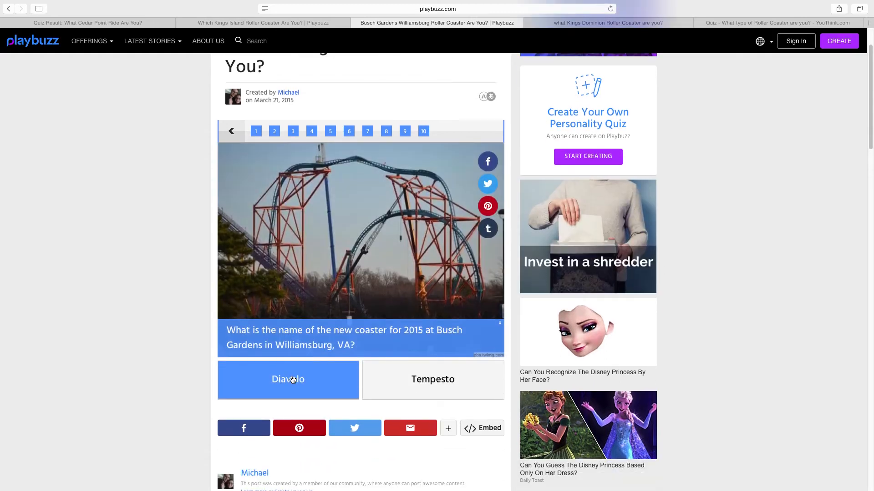
mouse_move(433, 392)
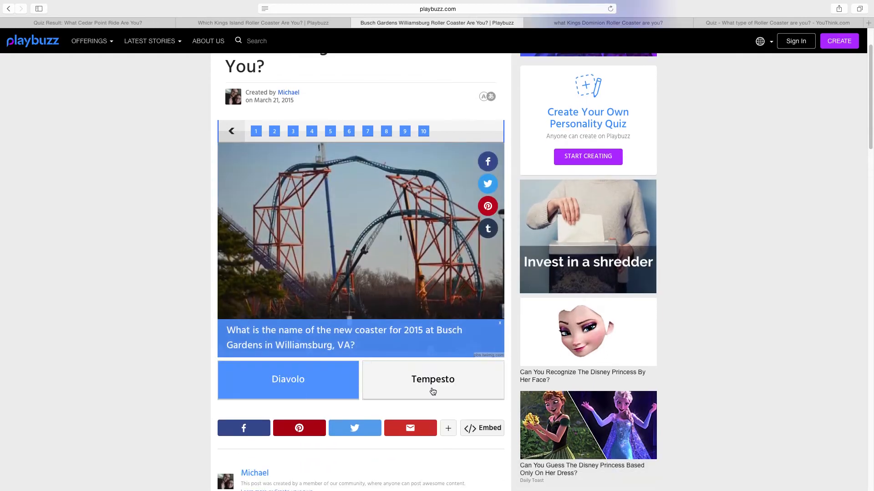
click(433, 379)
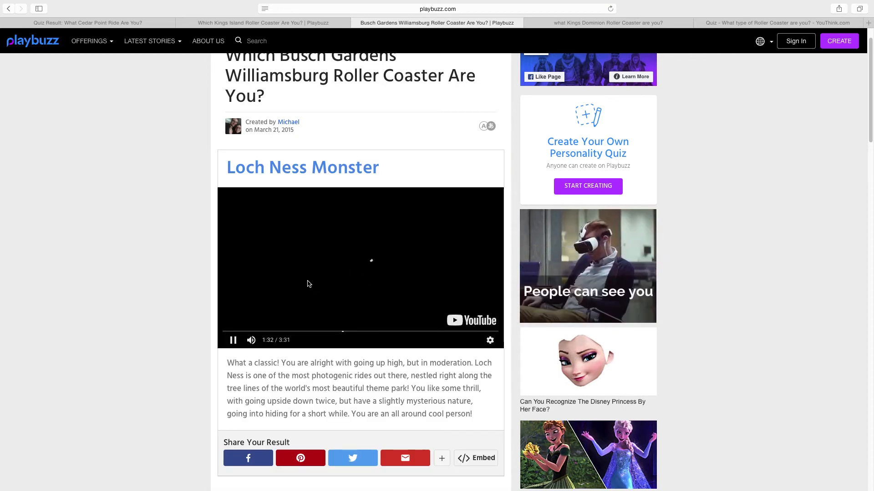
Step: Pause and resume the Loch Ness Monster ride video
click(233, 340)
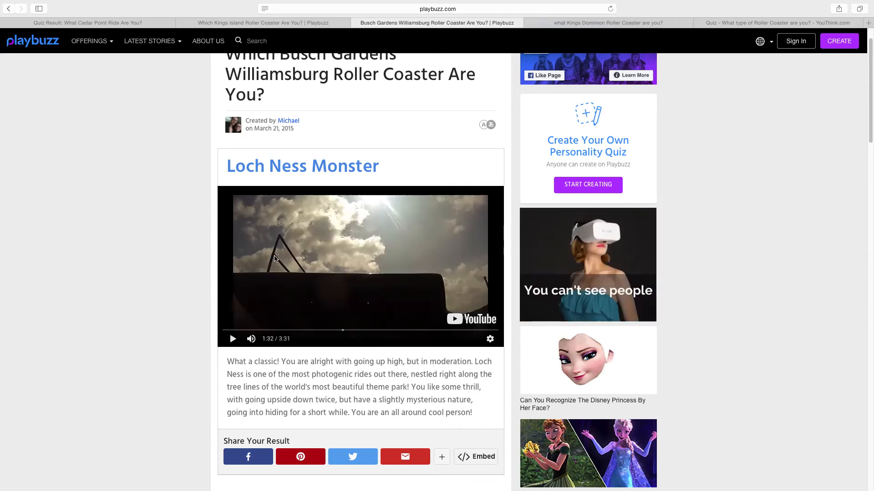
click(233, 339)
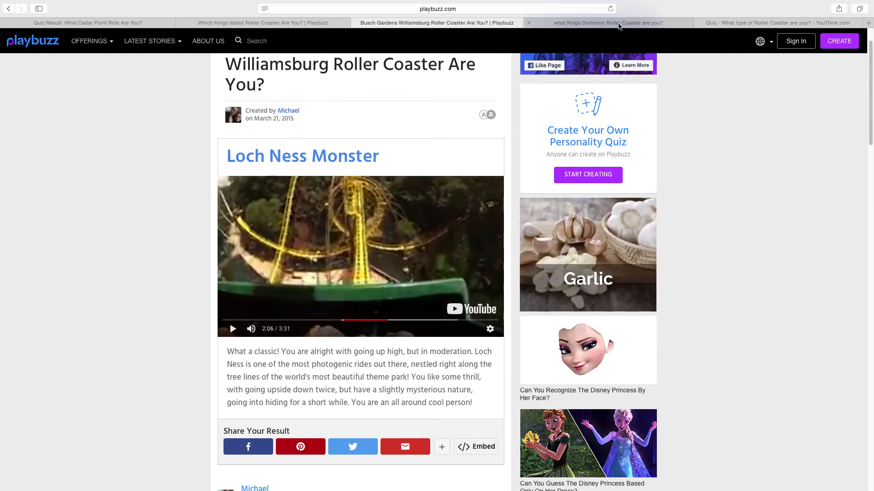
Step: Open the Kings Dominion quiz and answer Under 18, Male, and none of the above/other
click(607, 23)
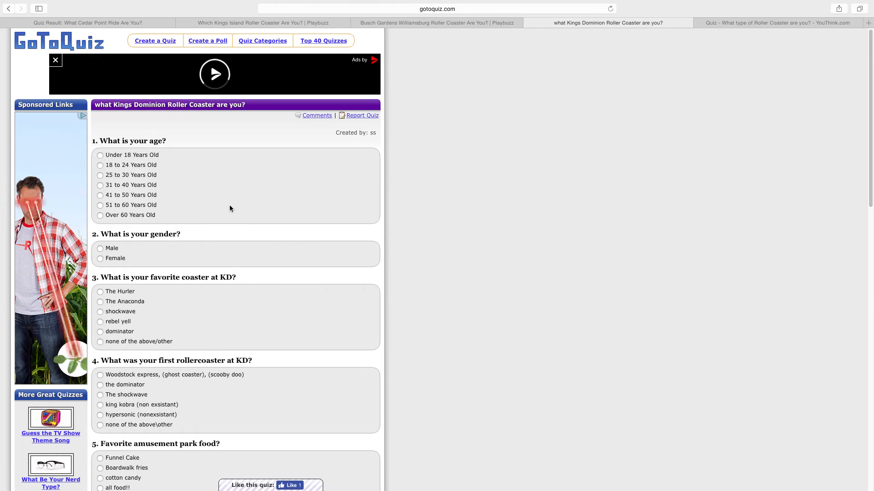
click(100, 155)
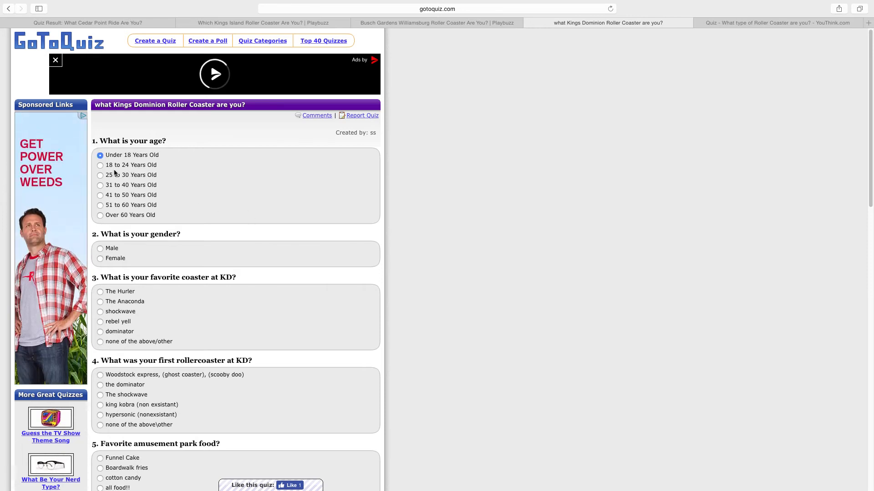
click(99, 248)
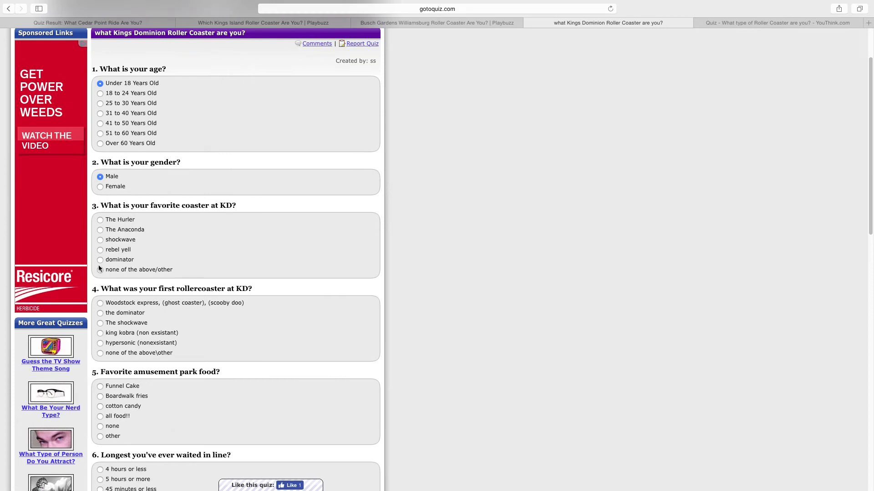
mouse_move(100, 274)
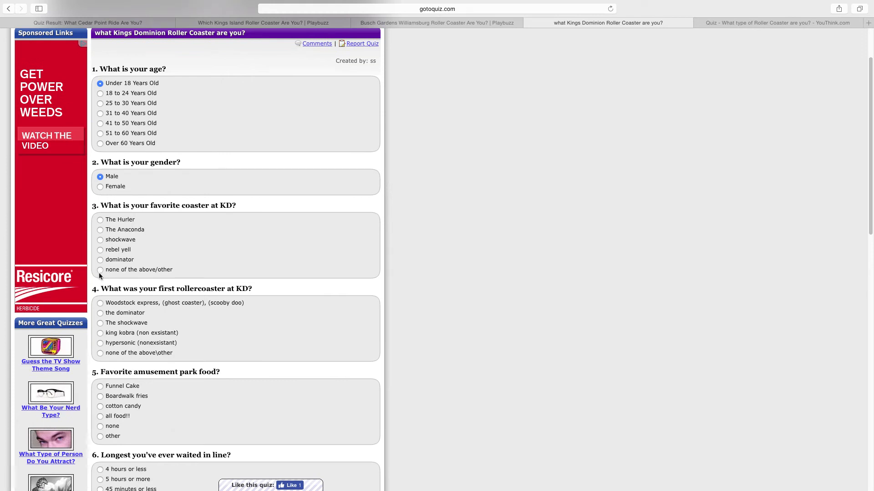
click(100, 269)
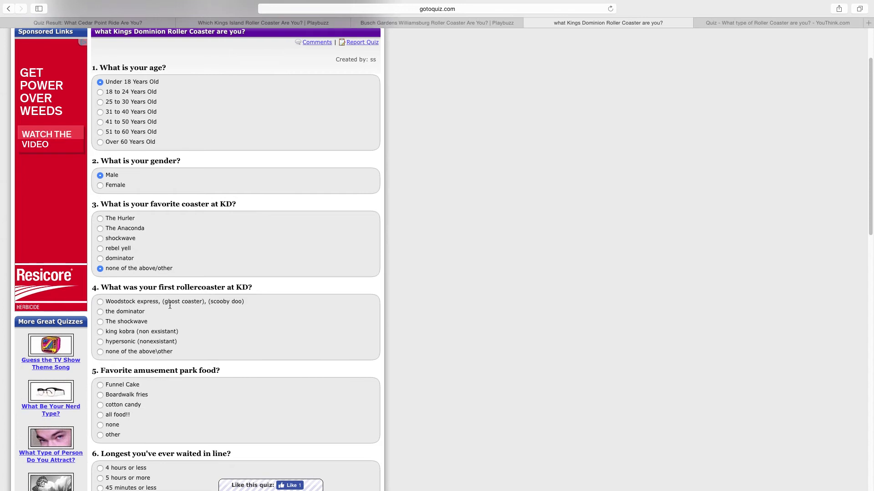
Step: Choose Boardwalk fries, 4 hours or less wait, and anaconda as the hated ride
scroll(down, 3)
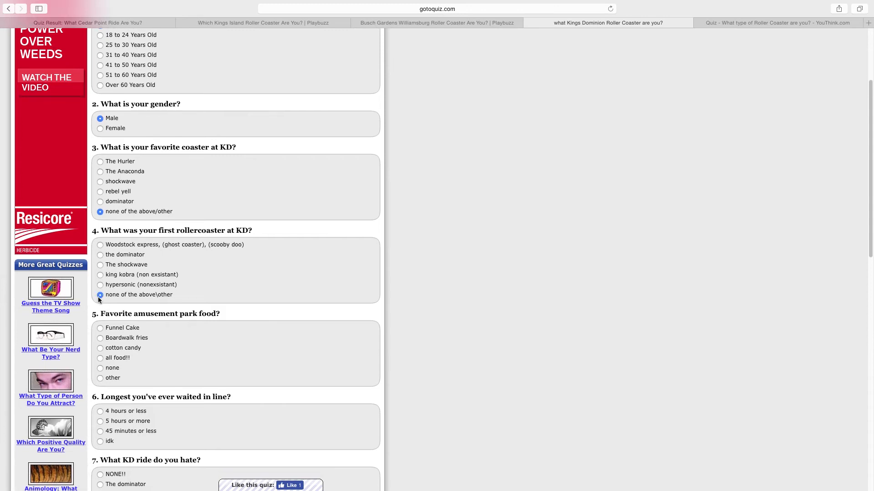
scroll(down, 3)
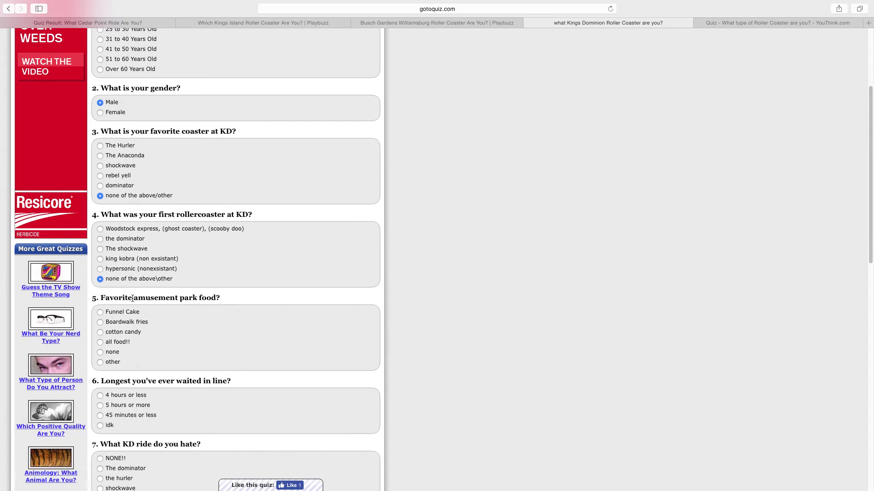
scroll(down, 3)
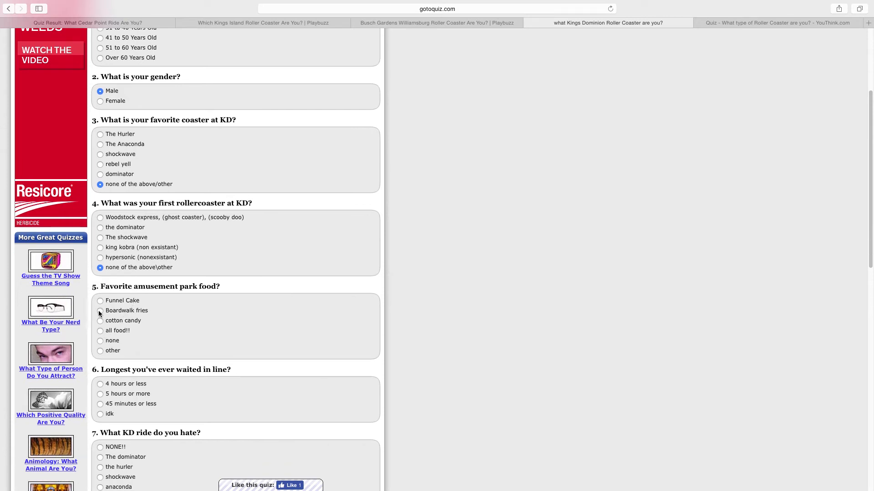
click(100, 310)
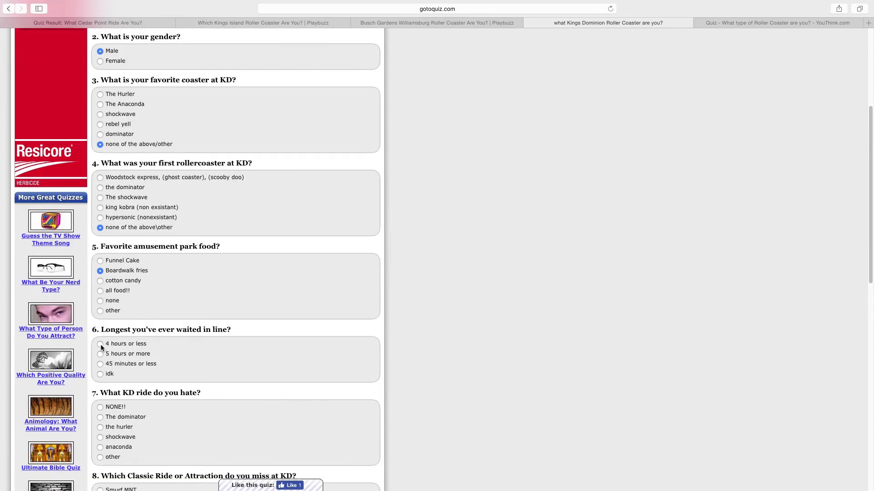
click(100, 344)
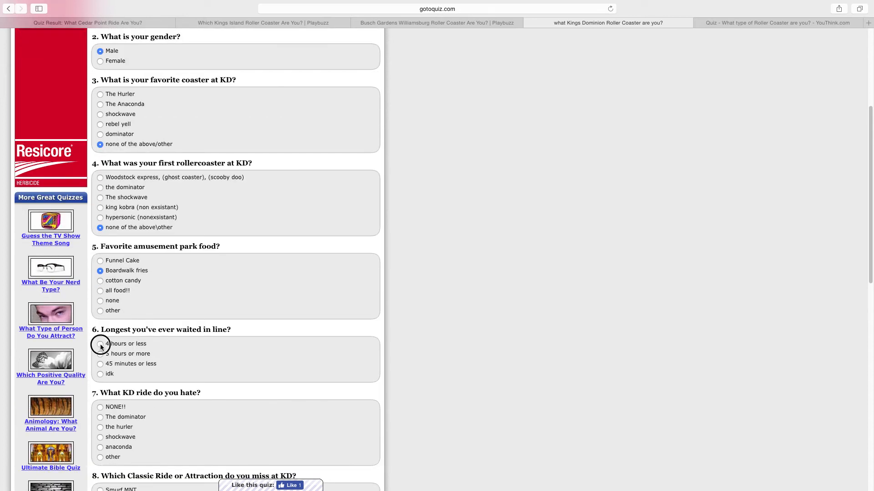
click(99, 344)
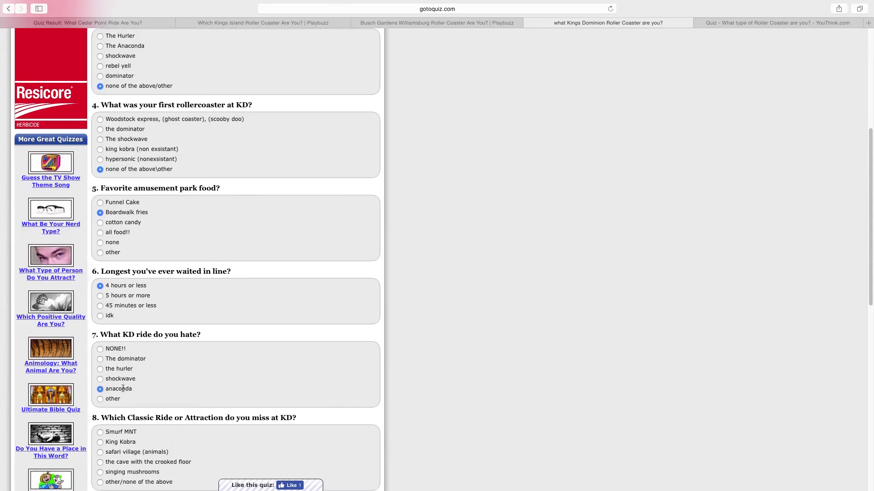
scroll(down, 3)
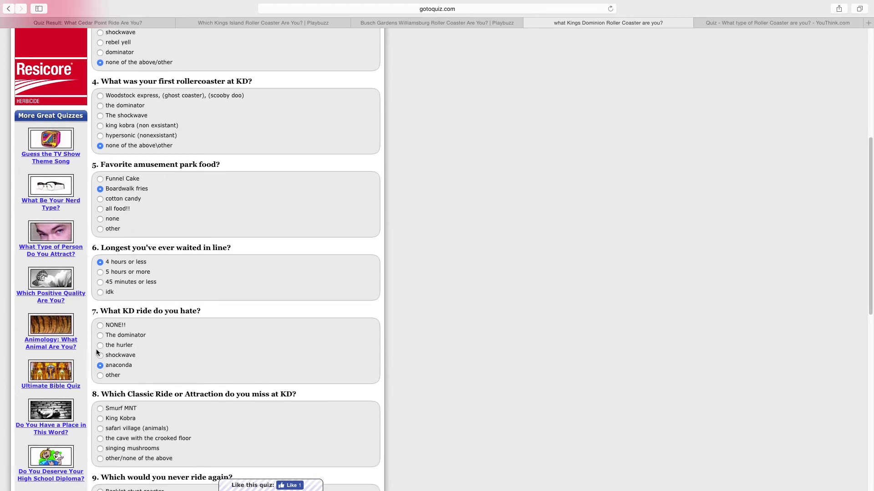
scroll(down, 3)
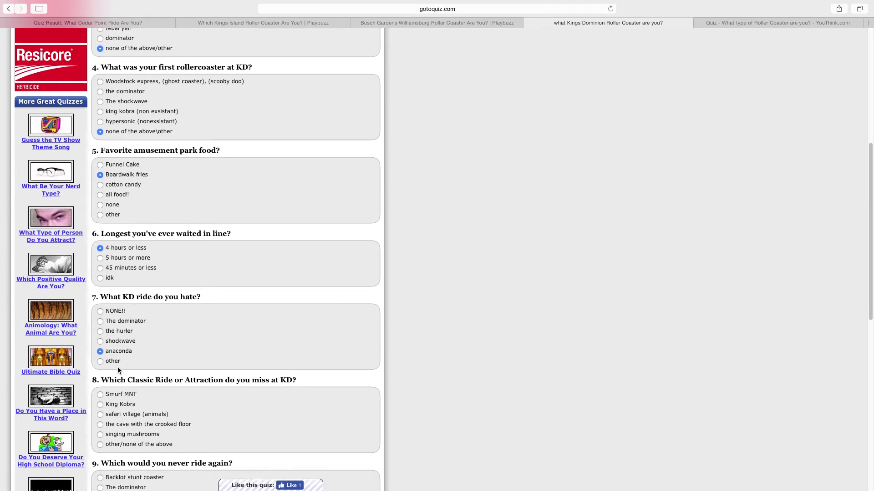
Step: Pick King Kobra as the missed attraction and yes to liking loops and corkscrews
scroll(down, 3)
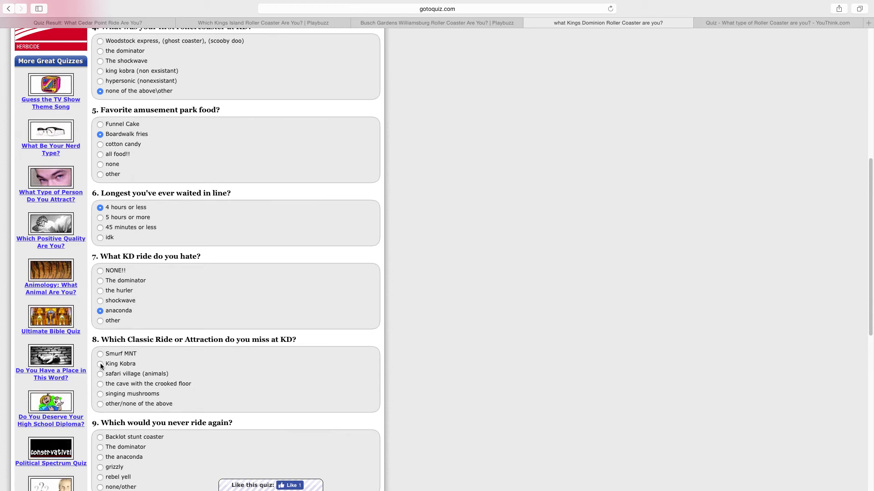
click(100, 364)
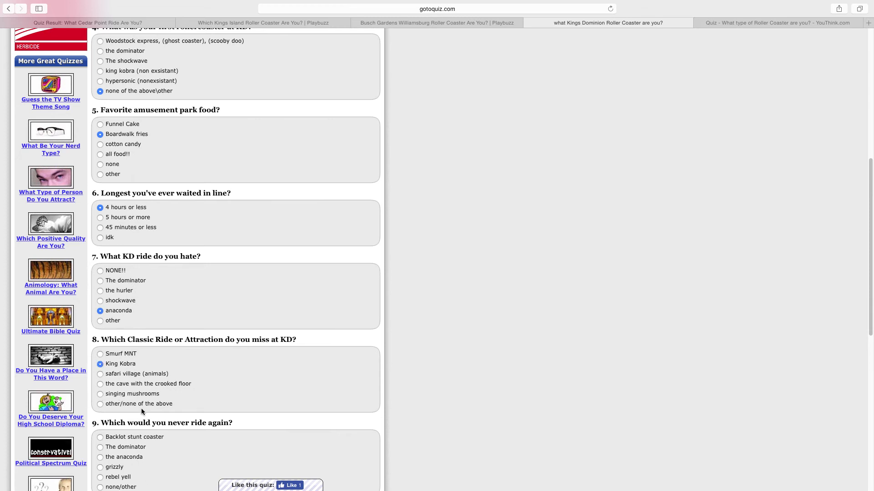
scroll(down, 3)
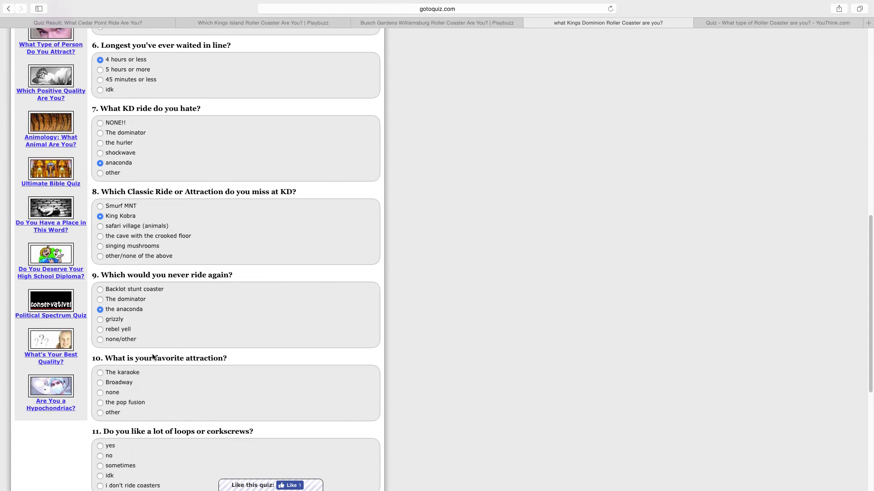
scroll(down, 3)
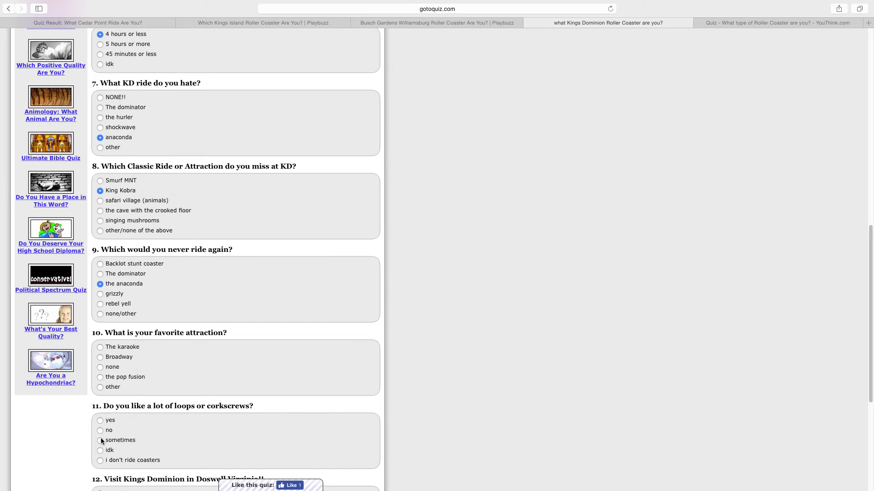
click(100, 420)
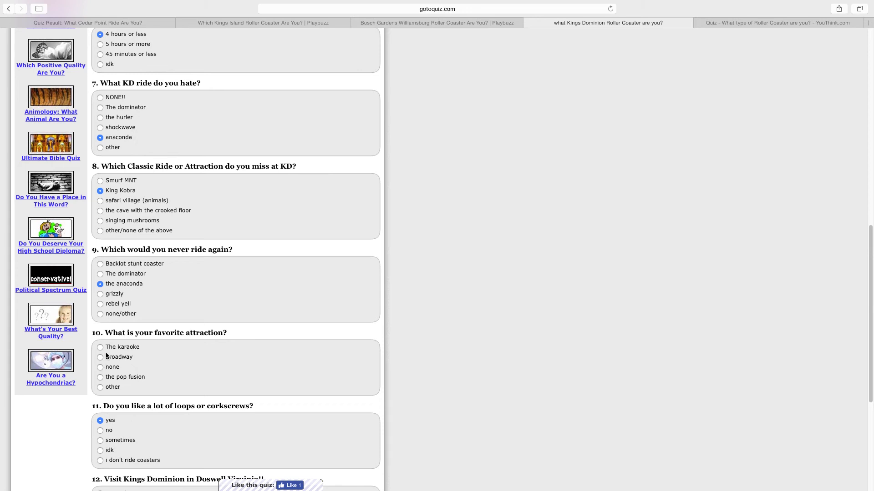
Step: Choose 'other' as favorite attraction and 'yay!! okay', then submit the Kings Dominion quiz
click(101, 386)
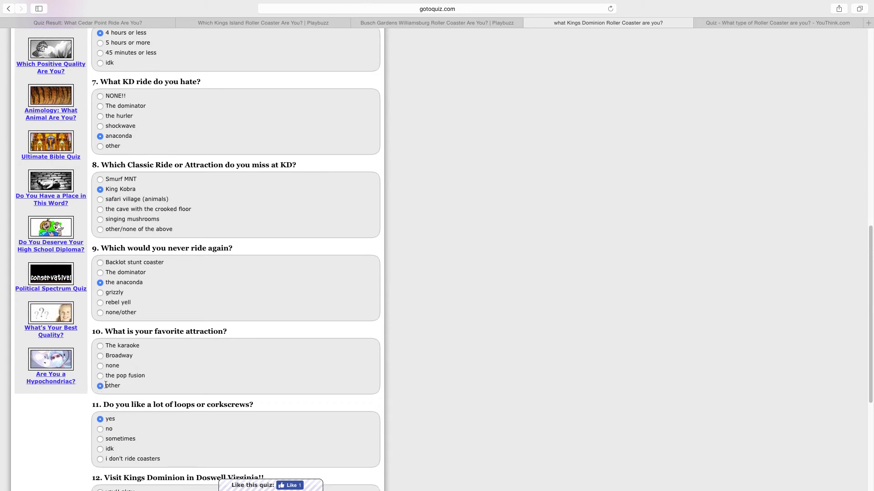
scroll(down, 3)
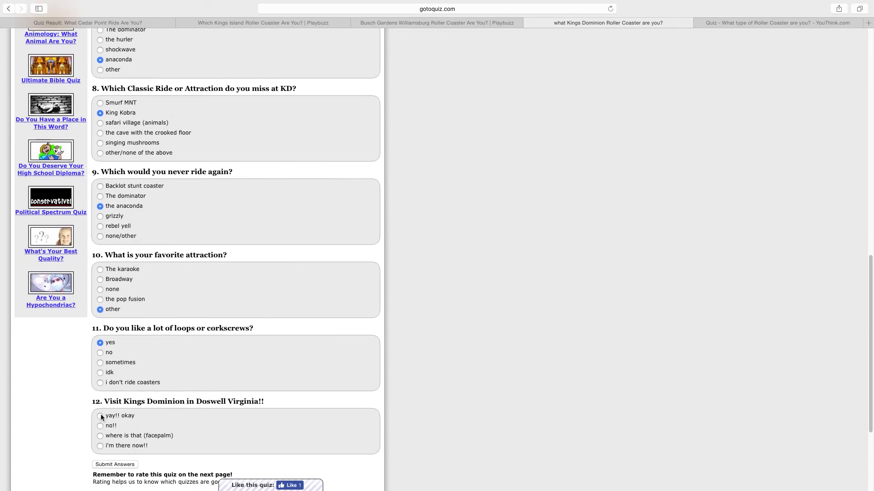
click(100, 416)
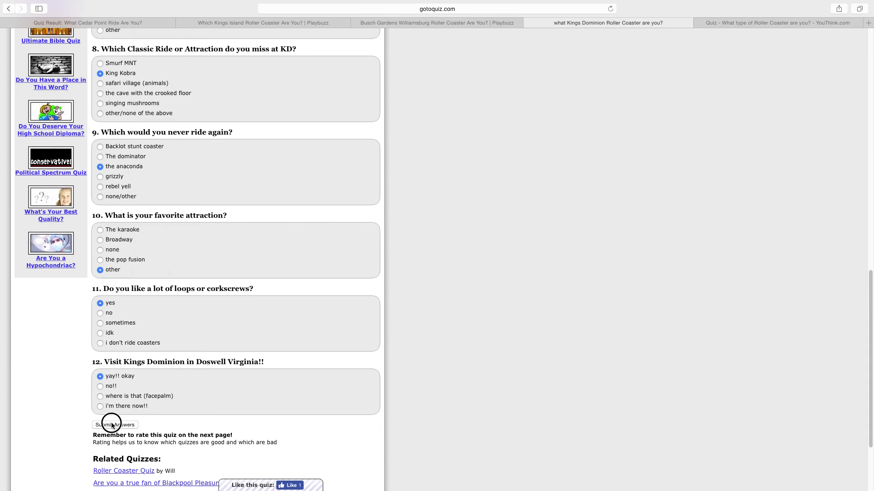
click(115, 425)
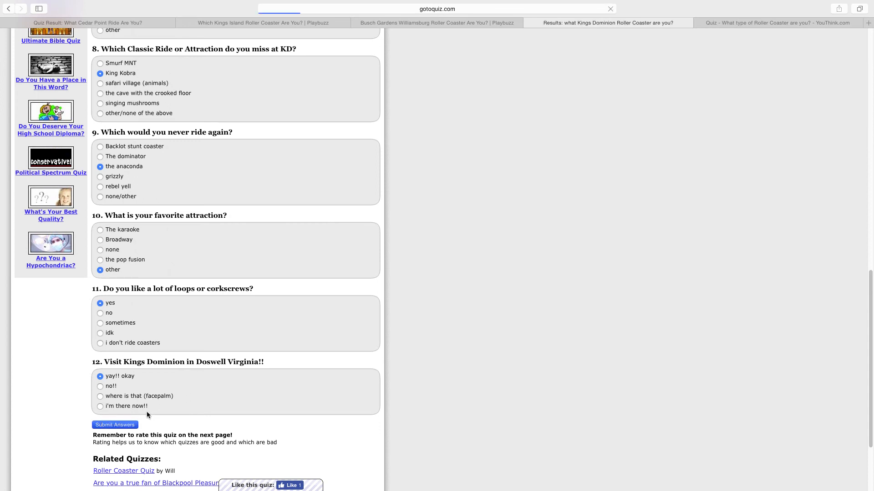
Step: View the Anaconda result, then switch to the YouThink roller coaster quiz tab
click(114, 424)
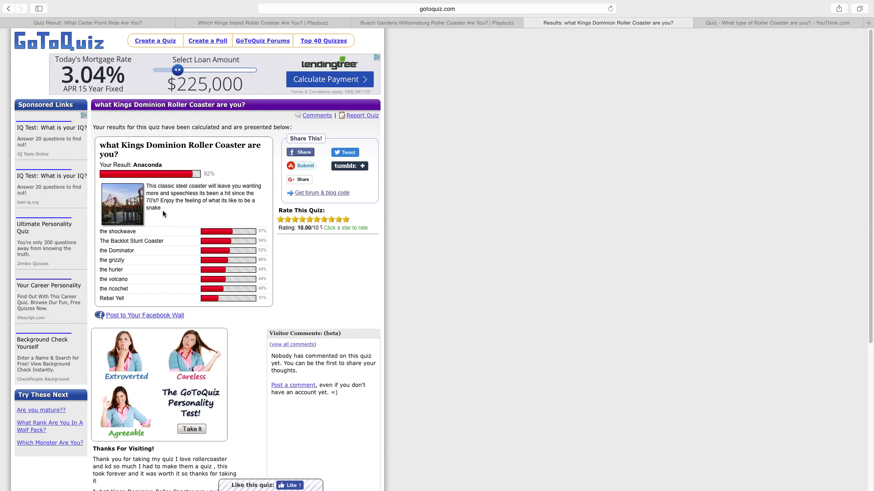
mouse_move(721, 54)
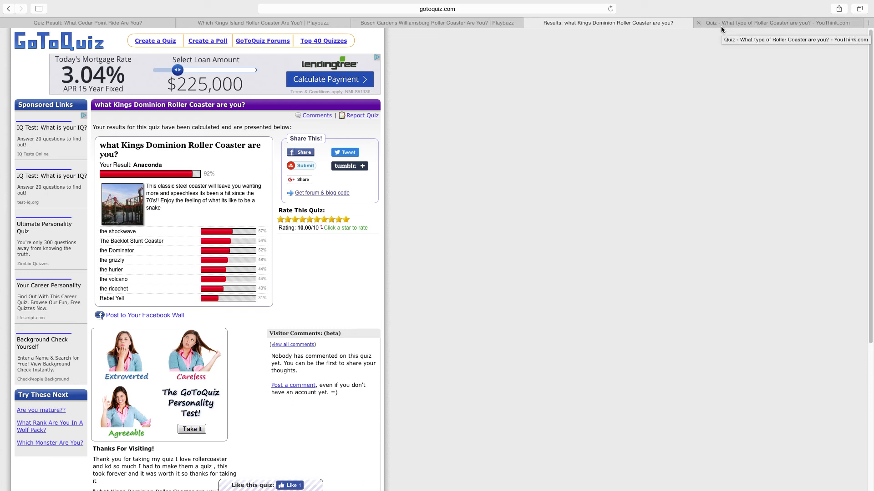
click(775, 23)
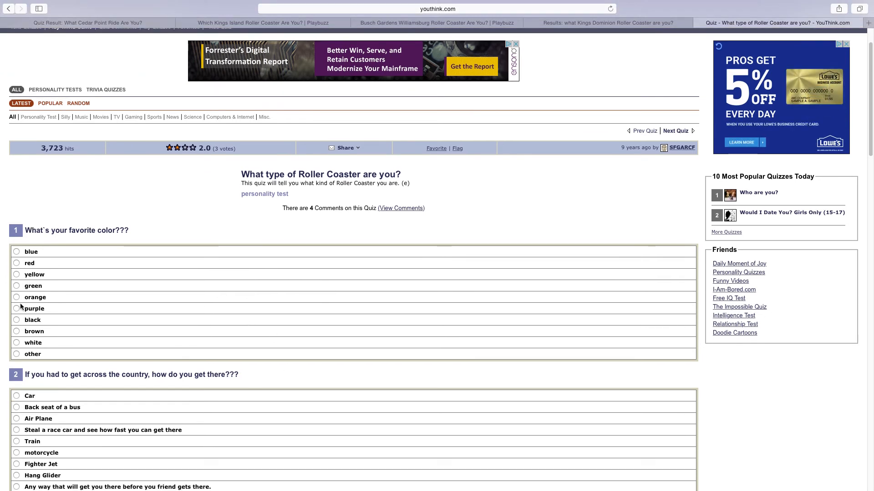
Step: Answer blue as favorite color and Air Plane for crossing the country
click(30, 251)
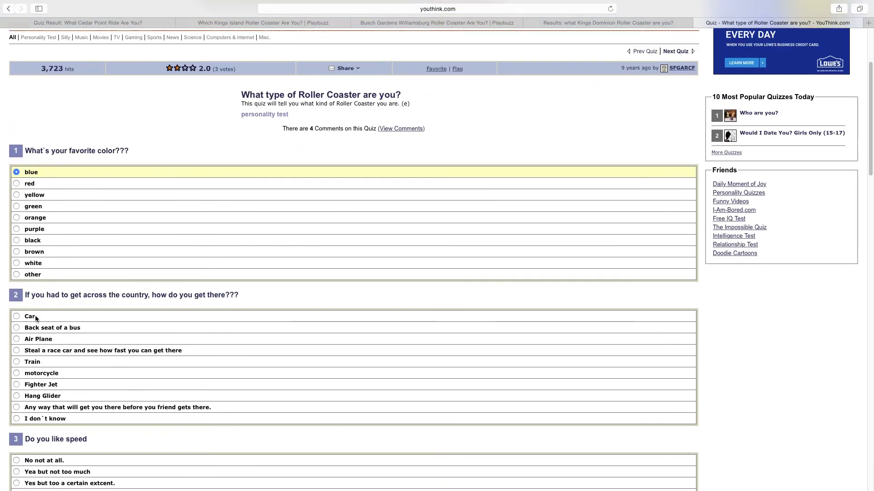
scroll(down, 3)
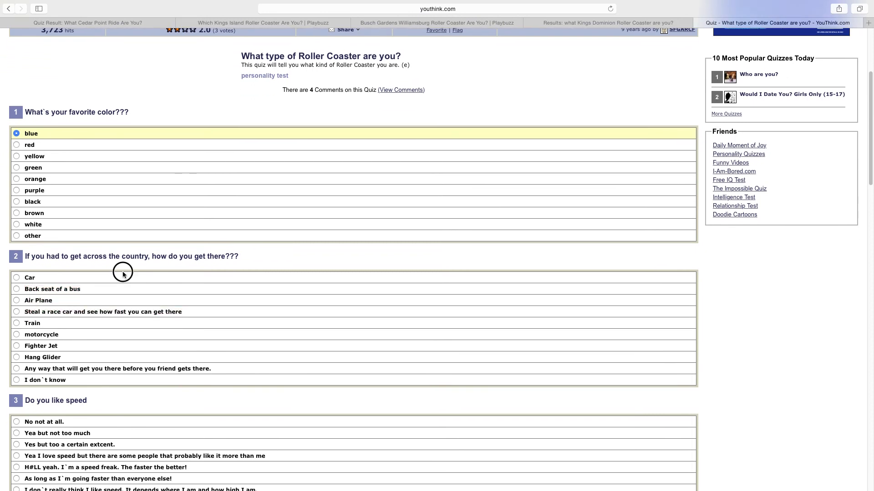
click(16, 278)
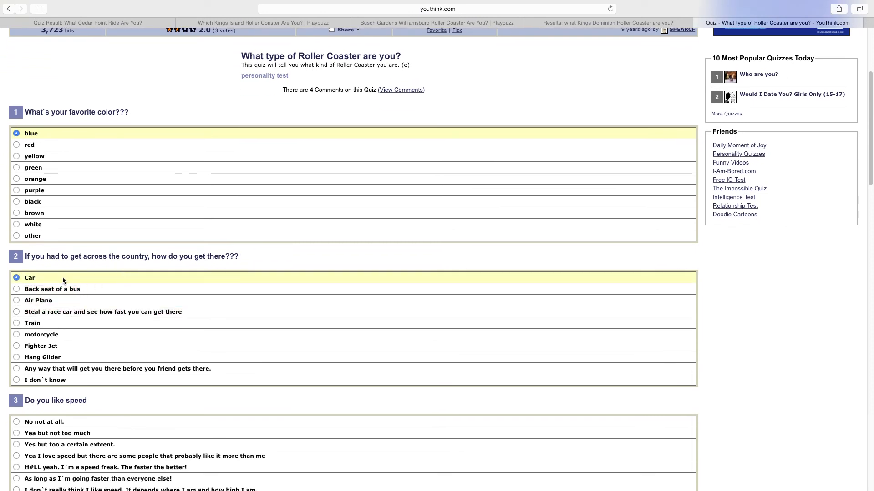
click(17, 289)
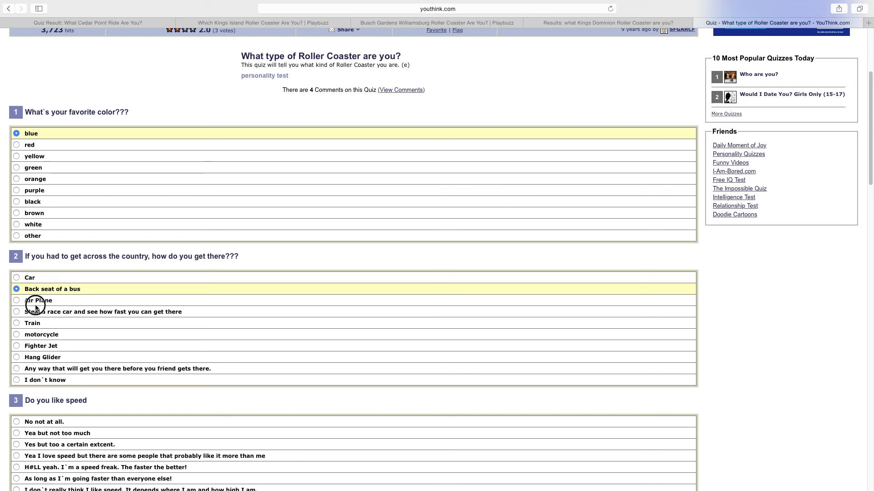
click(17, 300)
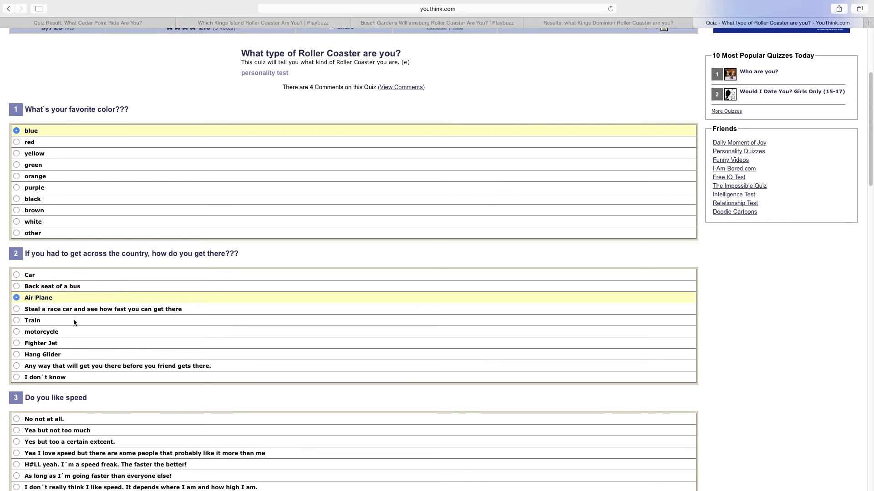
scroll(down, 3)
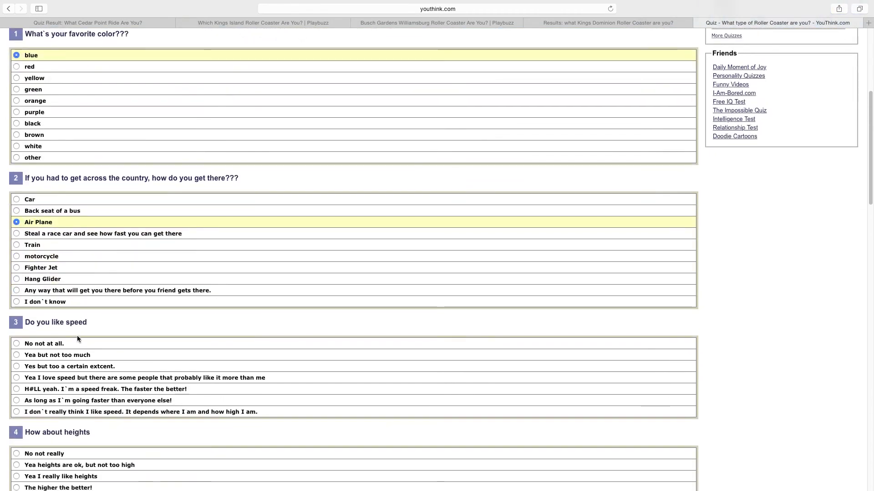
scroll(down, 3)
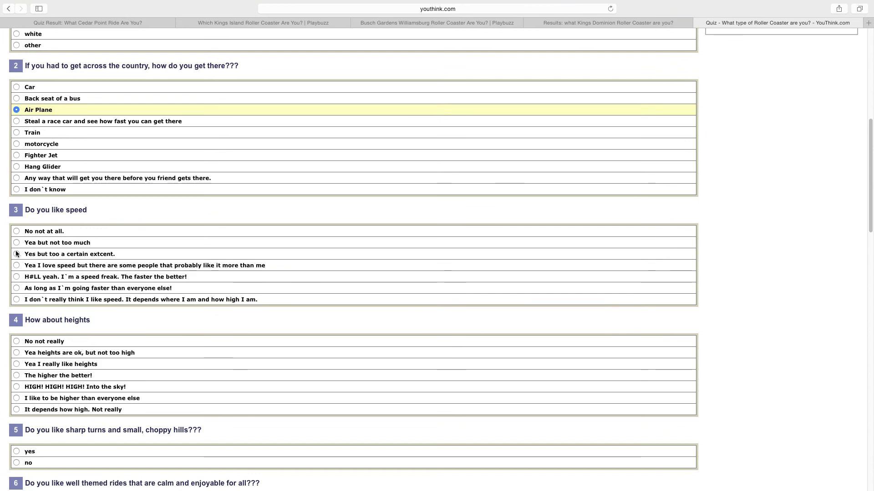
mouse_move(17, 281)
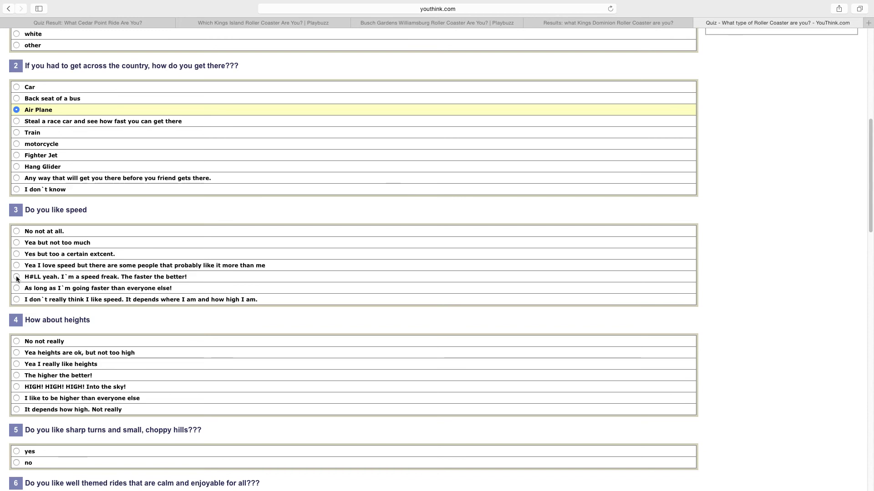
Step: Answer faster is better, no to bumpy rides, yes to calm themed rides and sharp turns
click(17, 278)
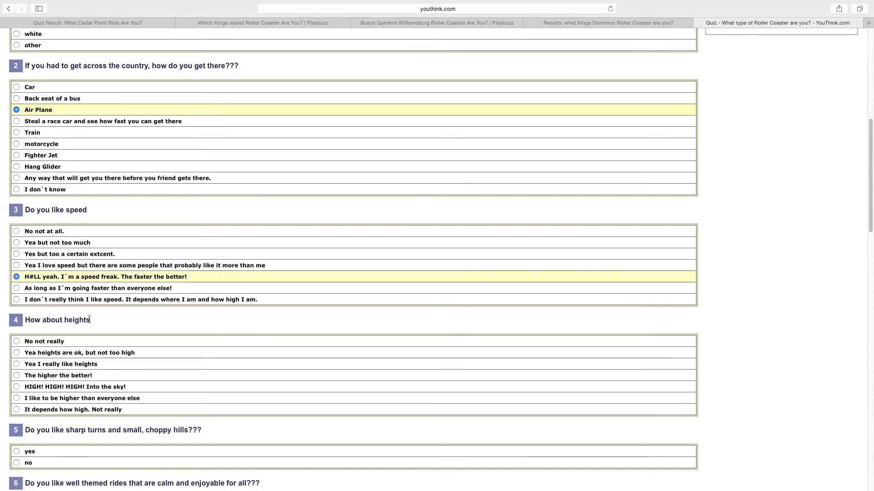
scroll(down, 3)
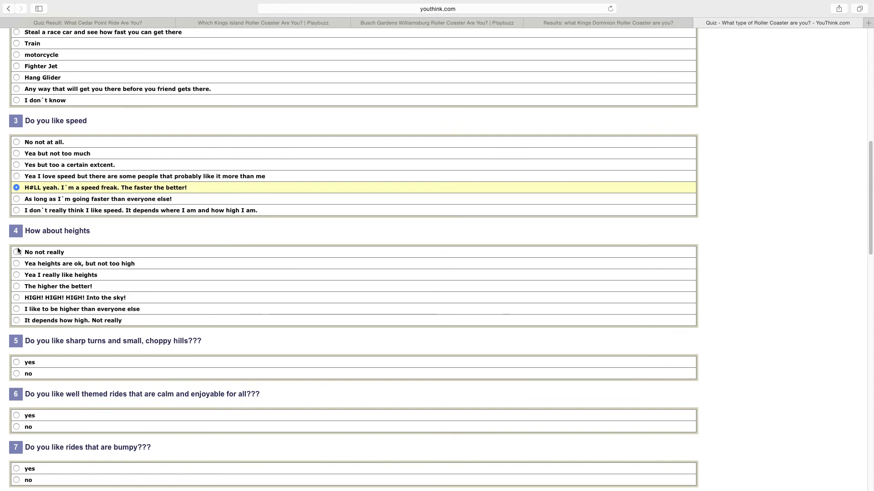
mouse_move(15, 283)
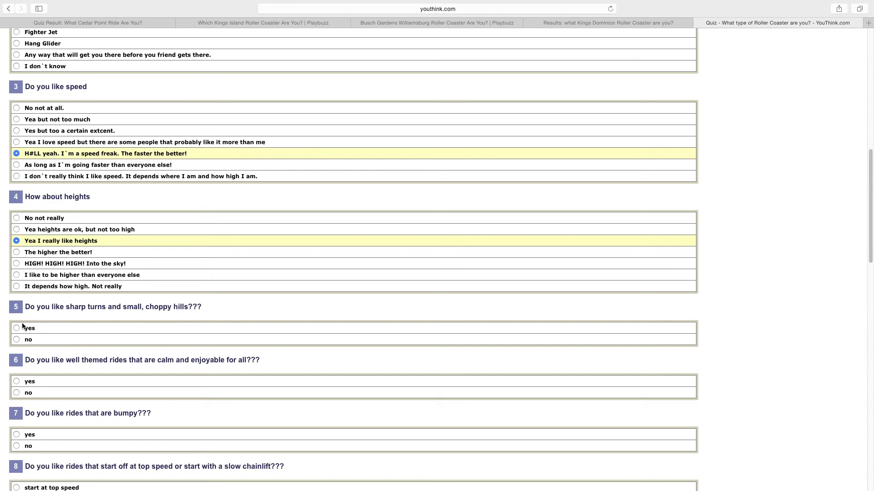
mouse_move(17, 340)
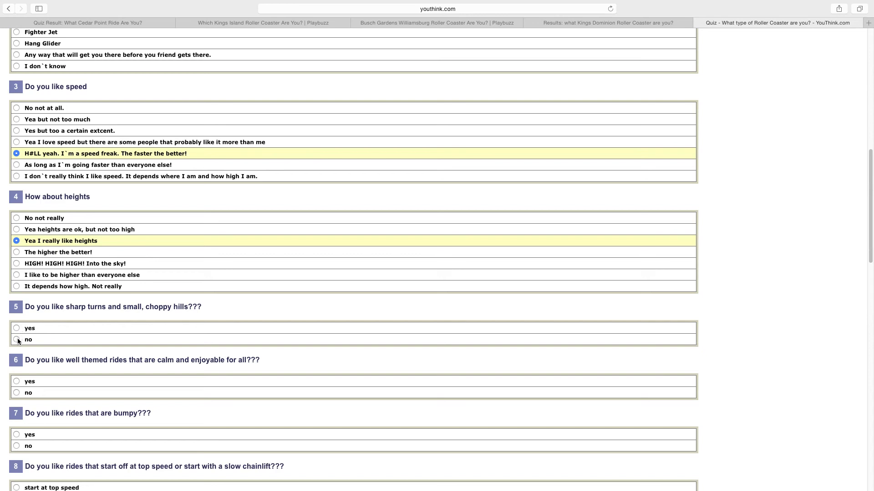
mouse_move(41, 438)
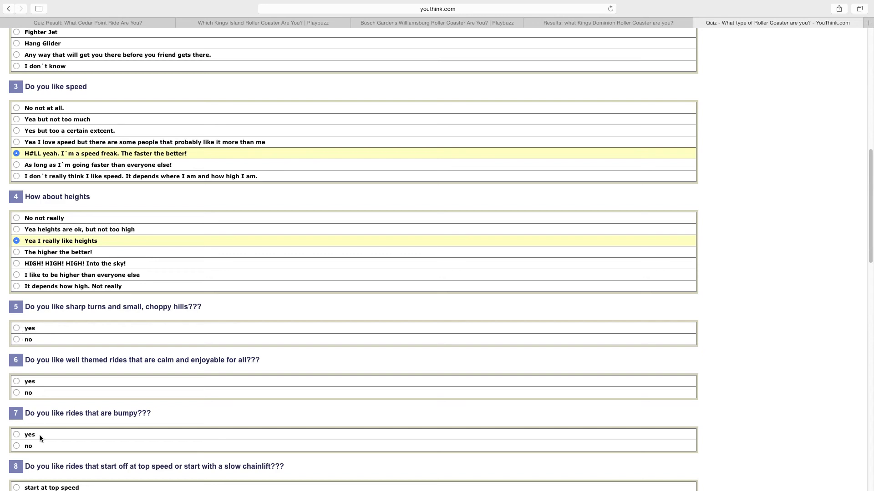
click(17, 446)
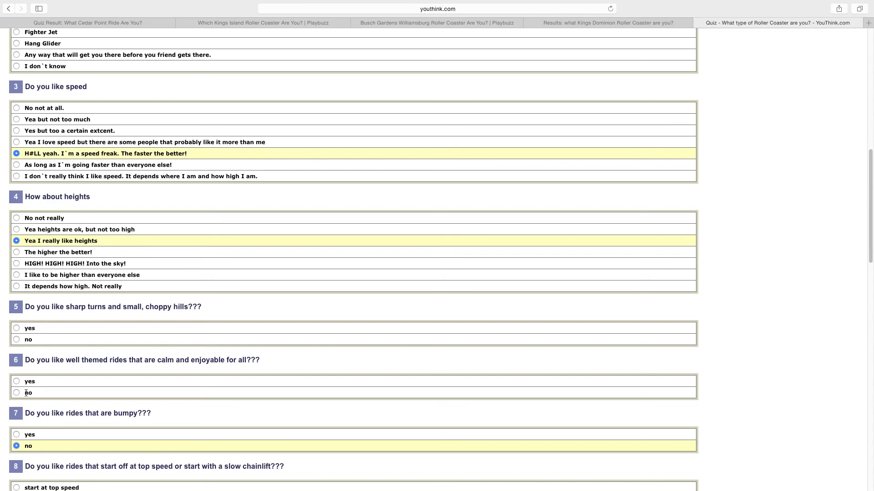
click(17, 382)
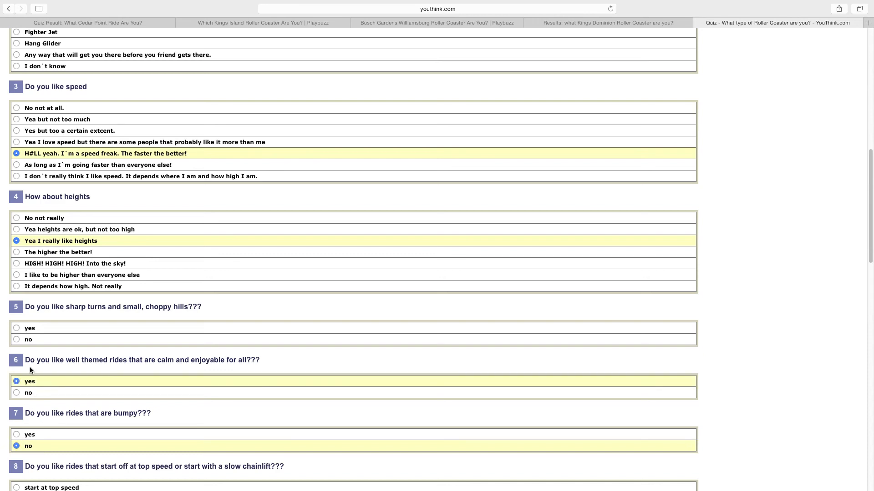
mouse_move(44, 328)
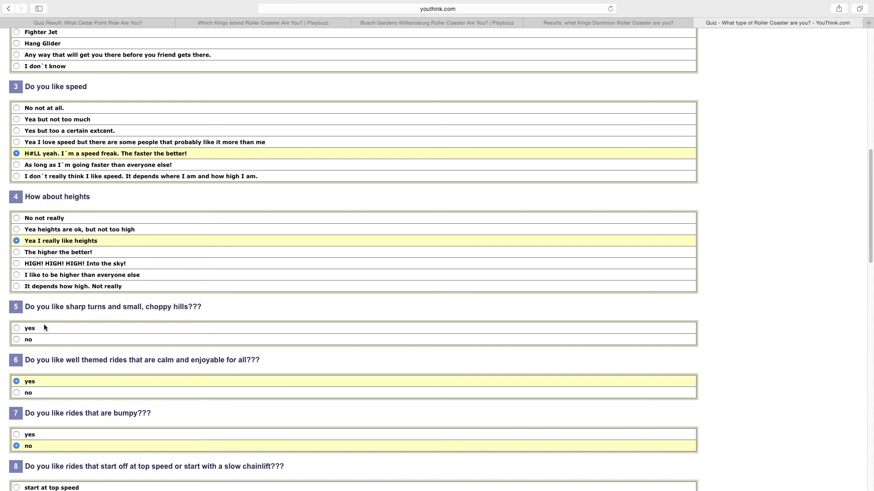
click(29, 328)
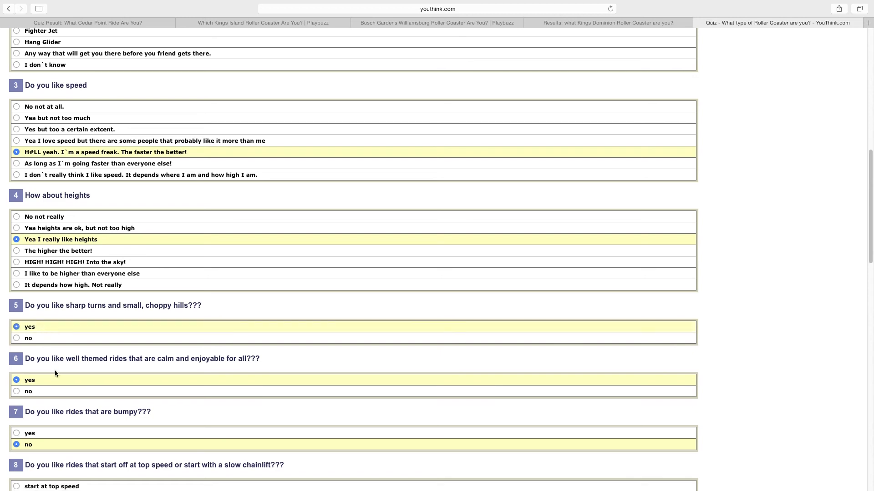
scroll(down, 3)
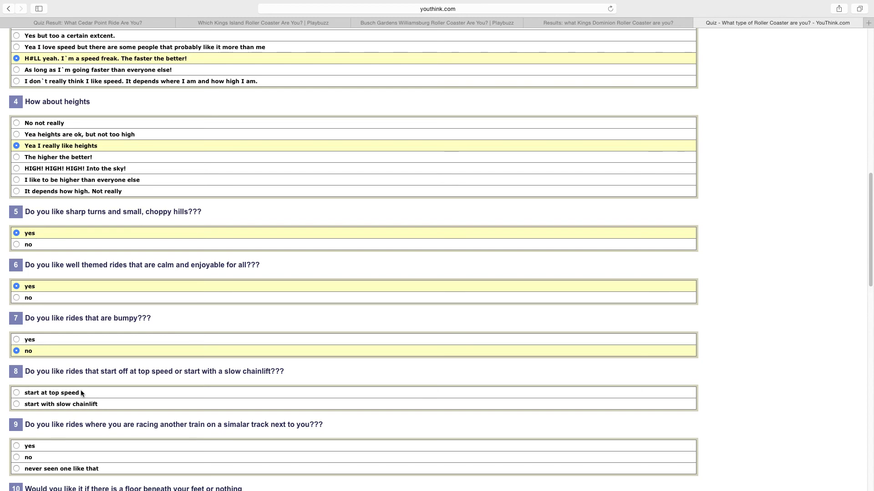
Step: Choose rides that start at top speed and riding above the track
click(17, 392)
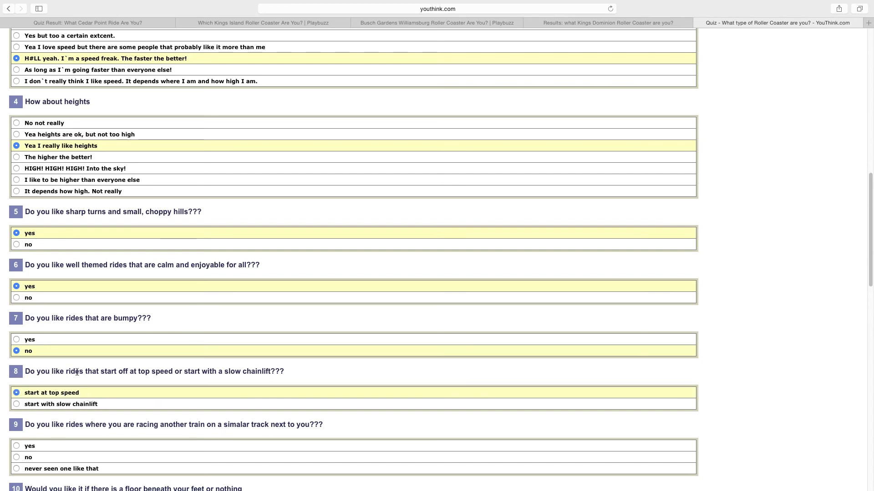
scroll(down, 3)
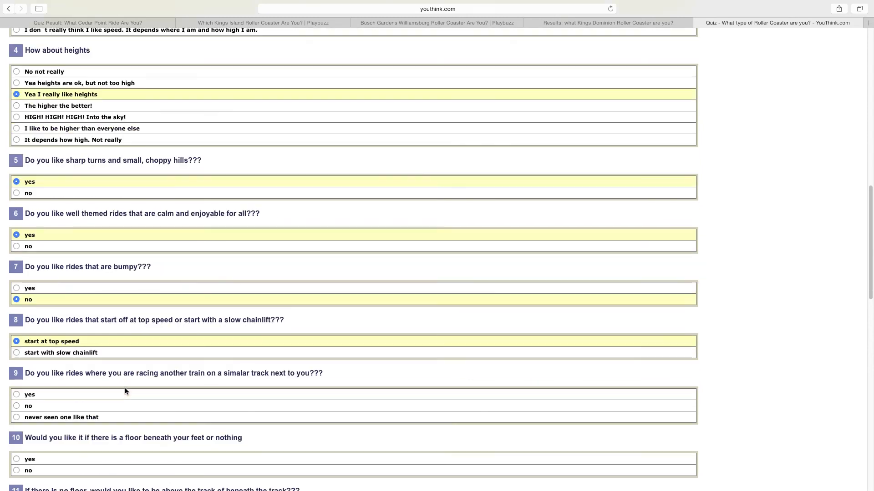
scroll(down, 3)
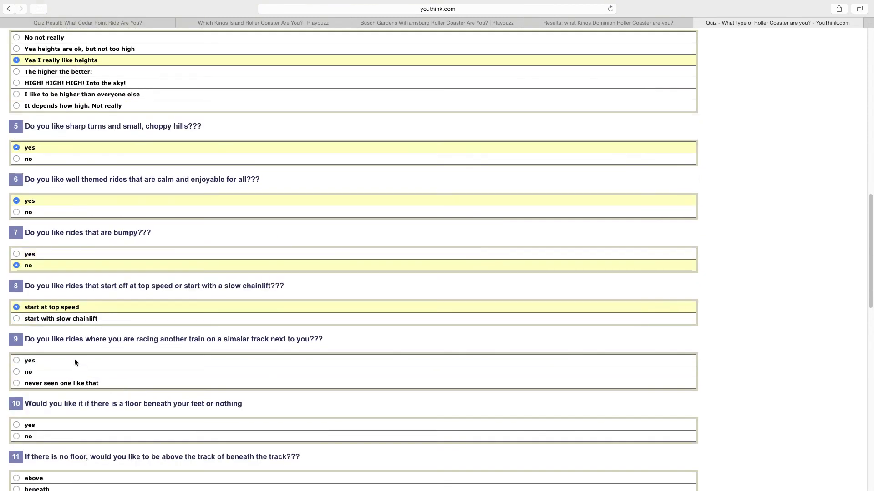
mouse_move(71, 361)
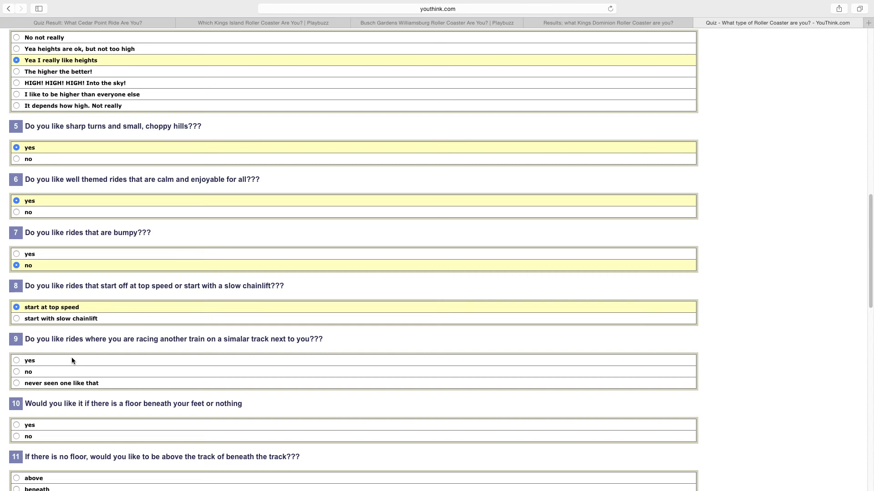
mouse_move(81, 366)
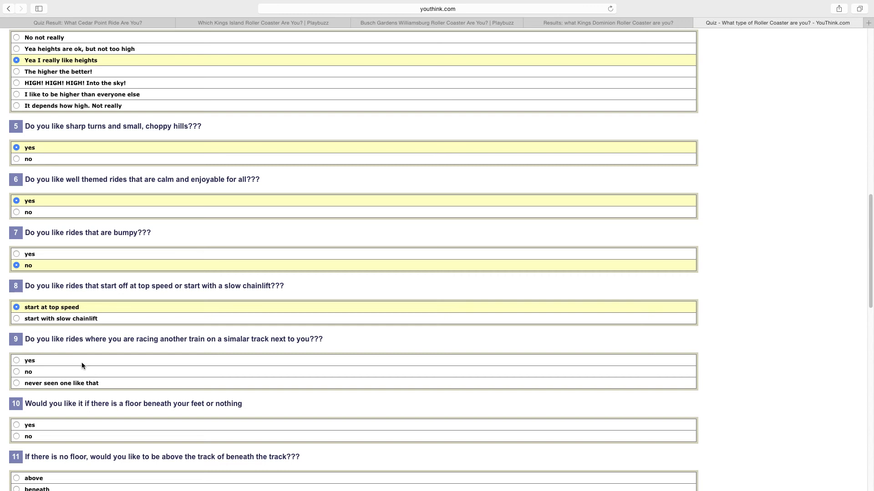
mouse_move(79, 357)
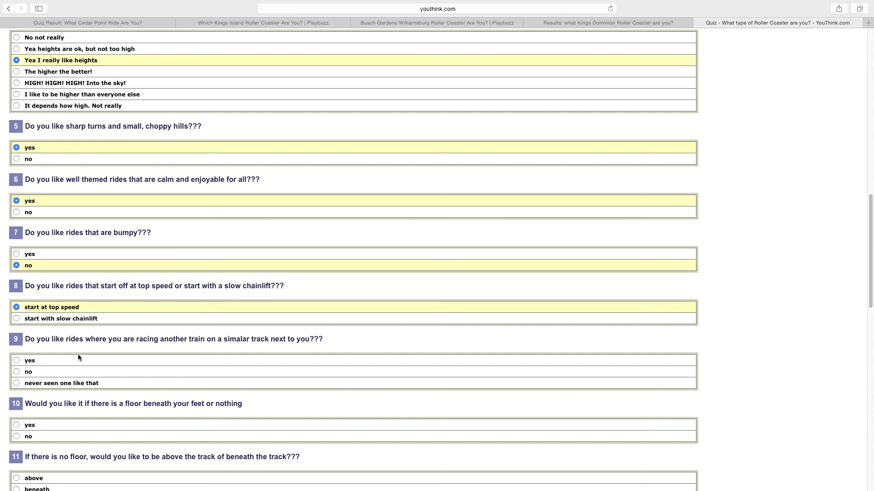
mouse_move(73, 364)
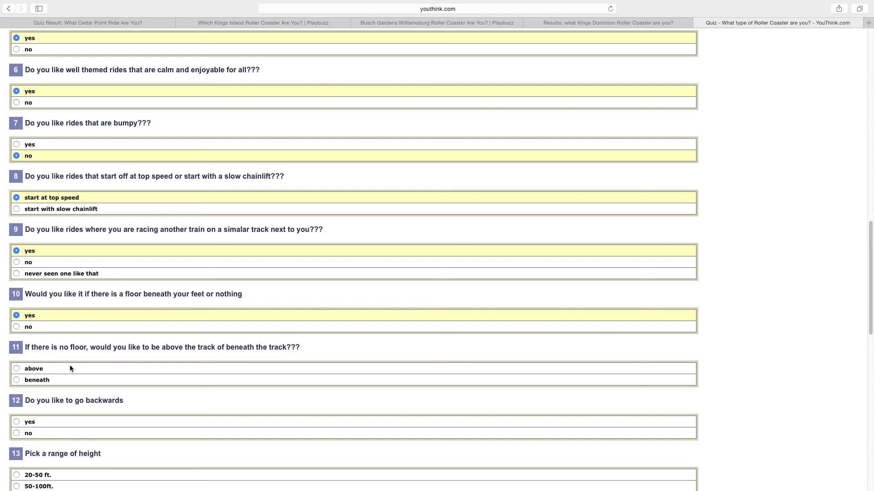
mouse_move(68, 381)
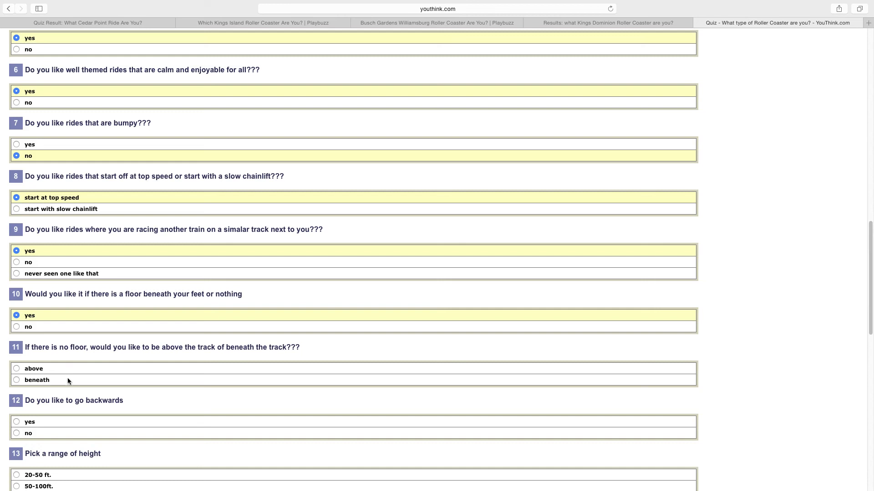
click(17, 368)
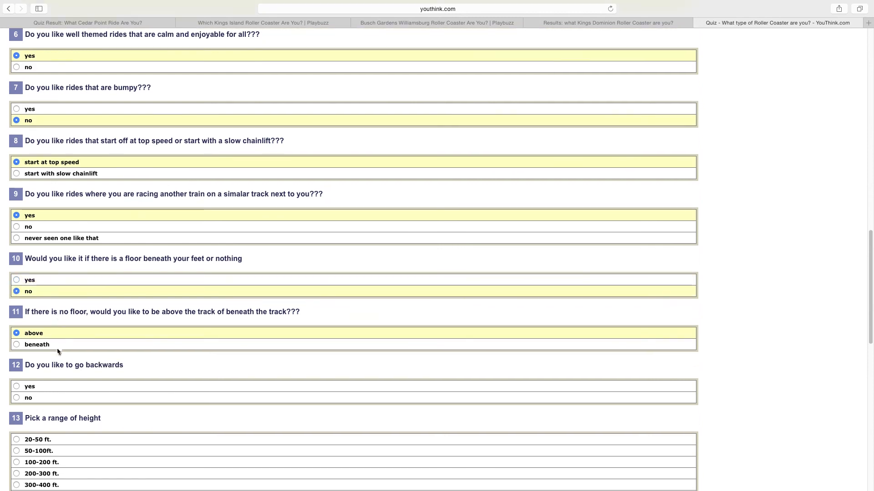
scroll(down, 3)
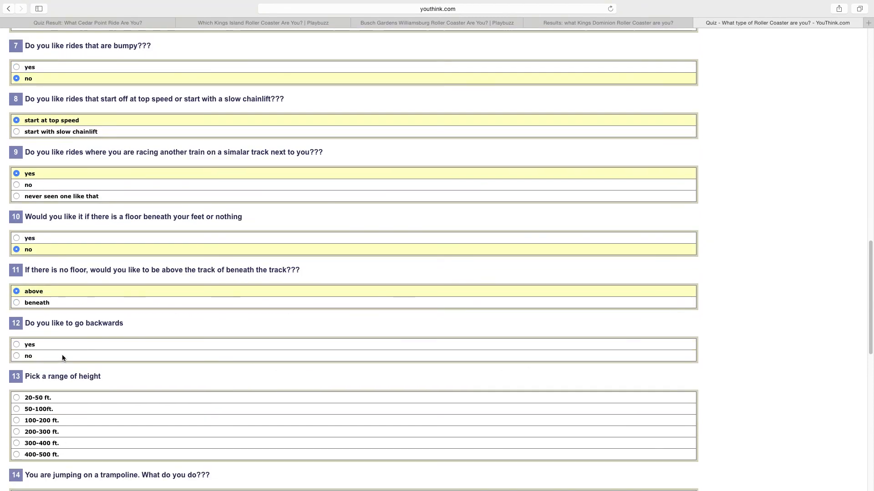
mouse_move(69, 355)
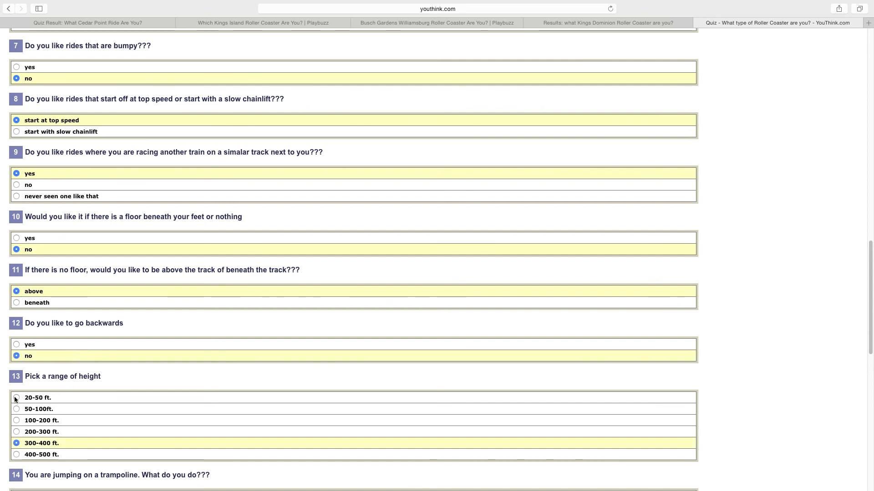
scroll(down, 3)
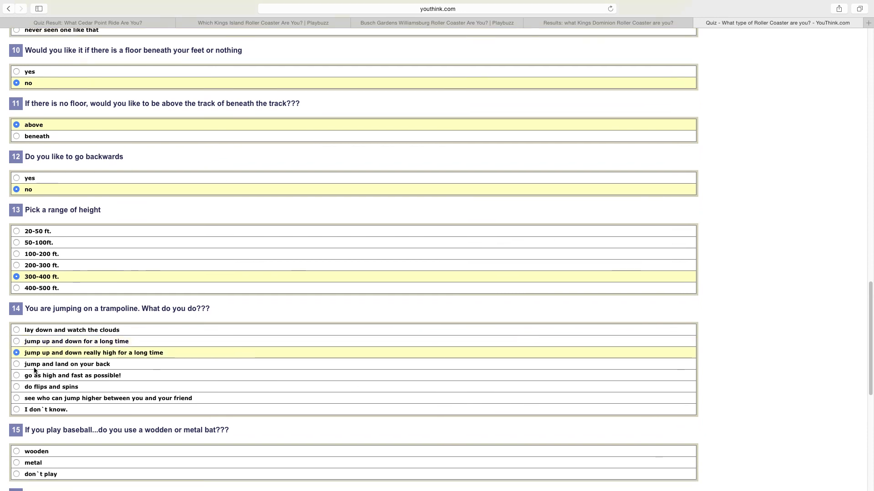
Step: Answer yes to playing sports, golf as main sport, quiz not bad, and submit
scroll(down, 3)
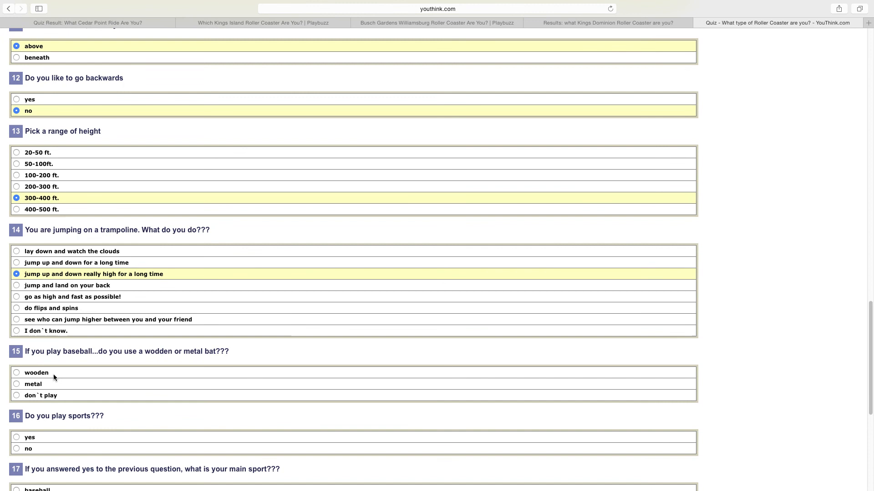
mouse_move(50, 415)
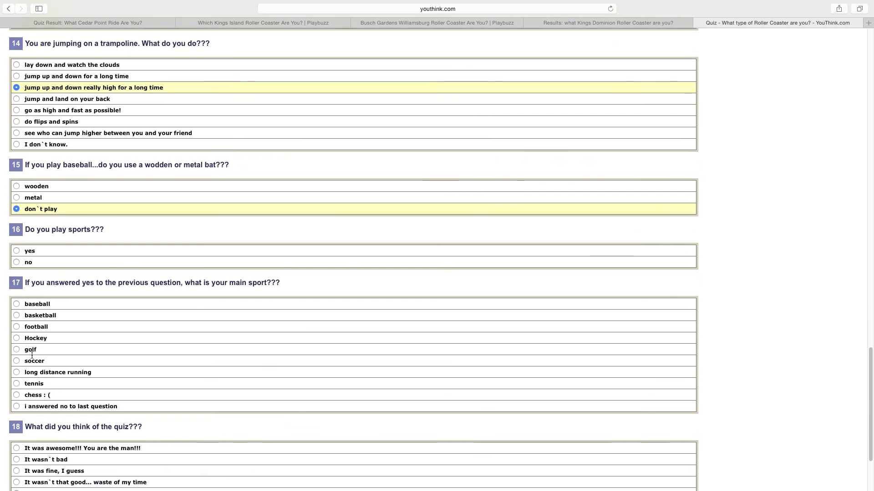
click(16, 250)
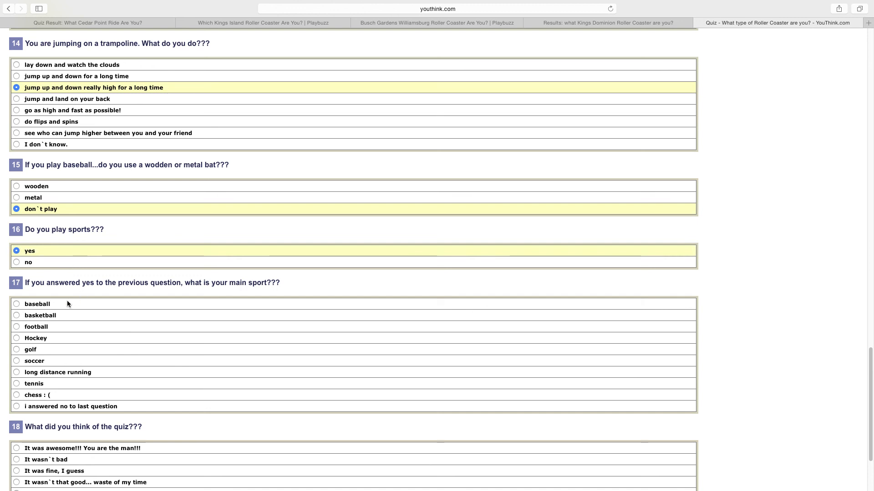
mouse_move(46, 352)
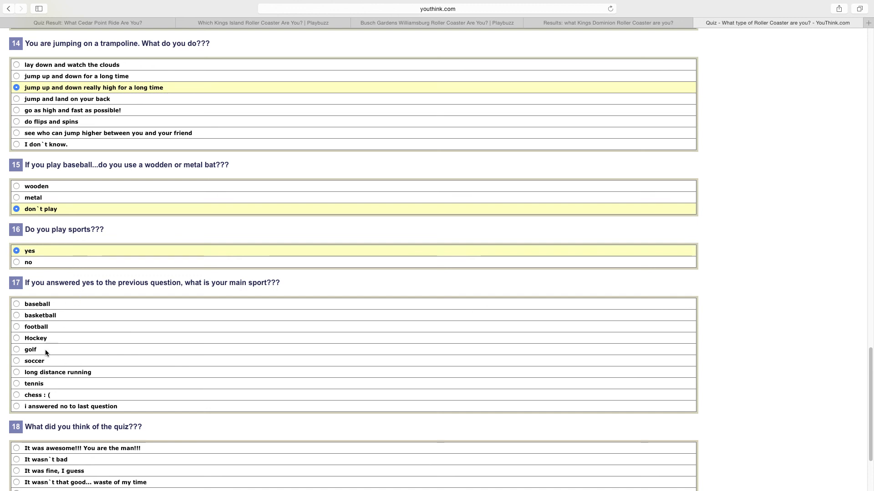
click(16, 350)
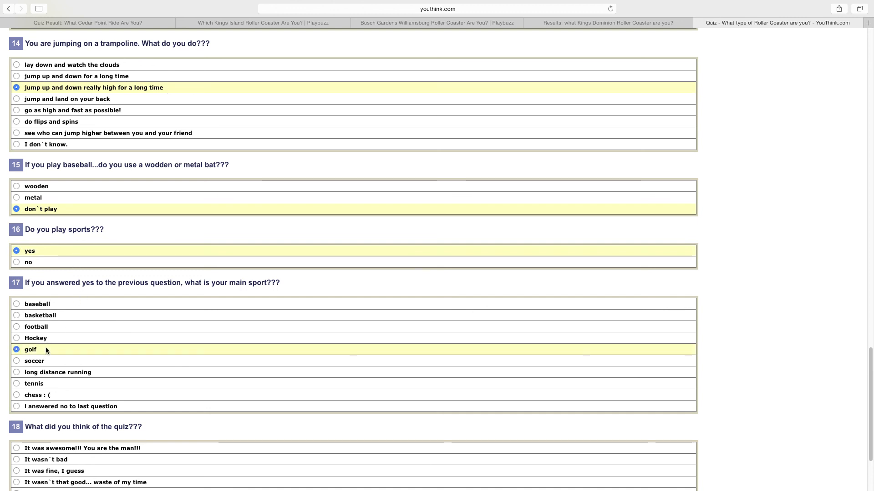
scroll(down, 3)
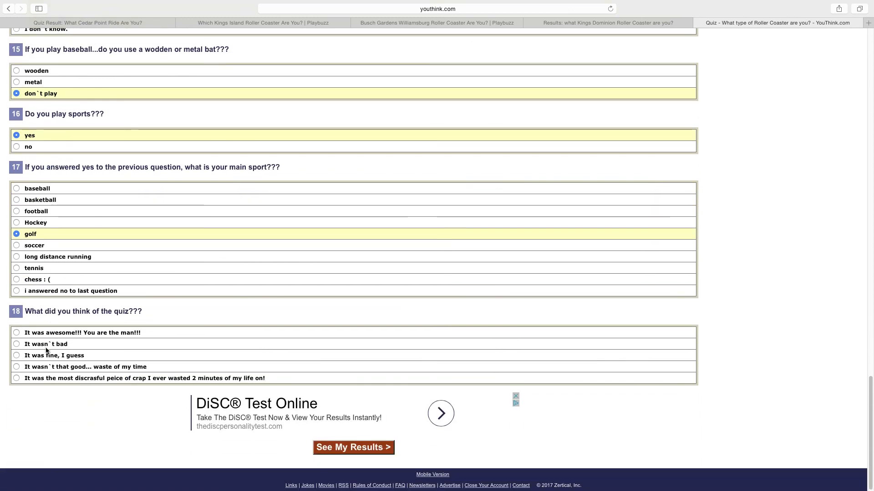
mouse_move(21, 345)
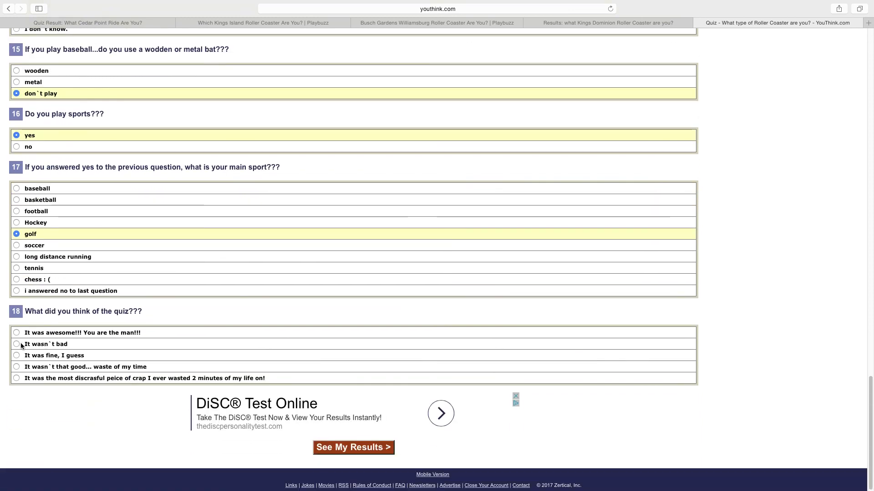
click(17, 345)
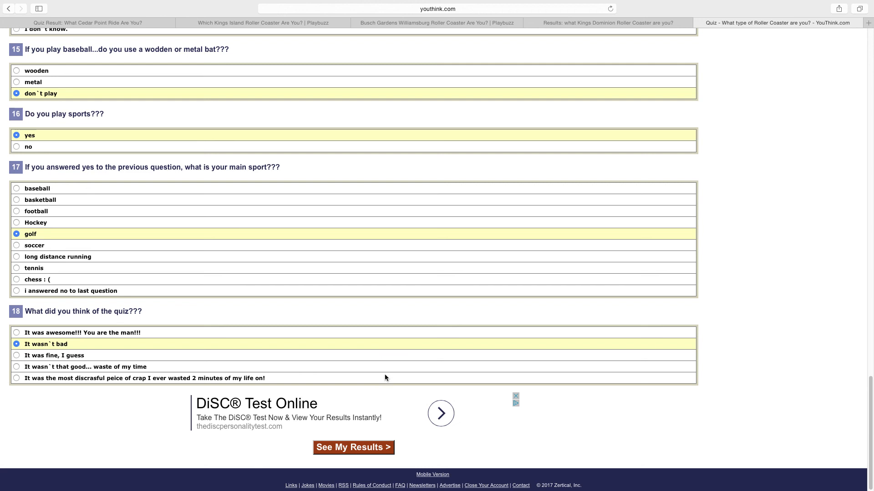
click(353, 448)
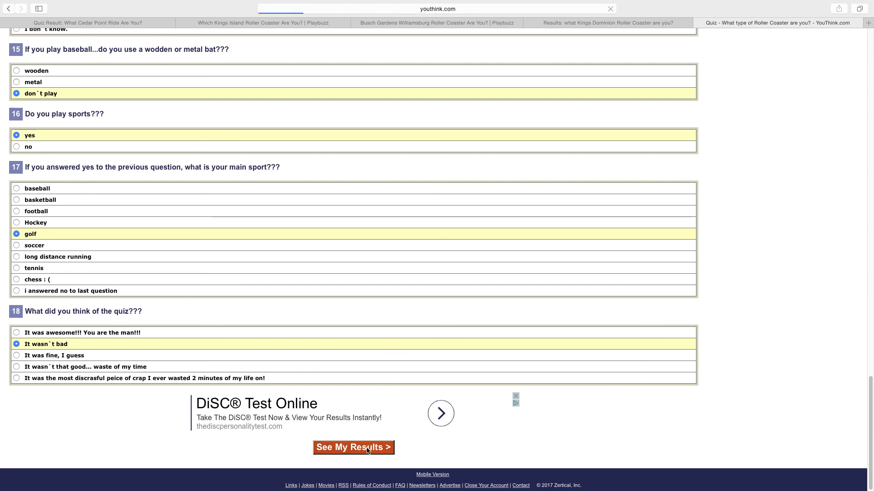
Step: Submit the YouThink quiz to reveal the Launch Coaster result
click(353, 447)
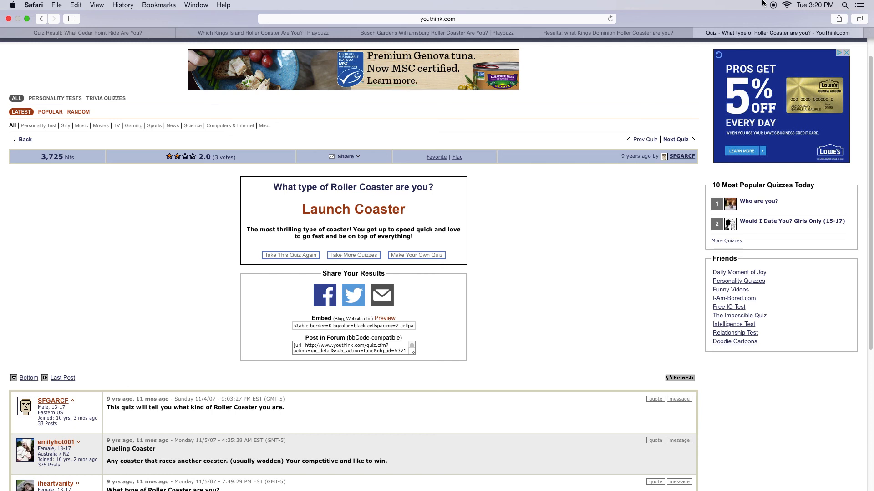
mouse_move(771, 4)
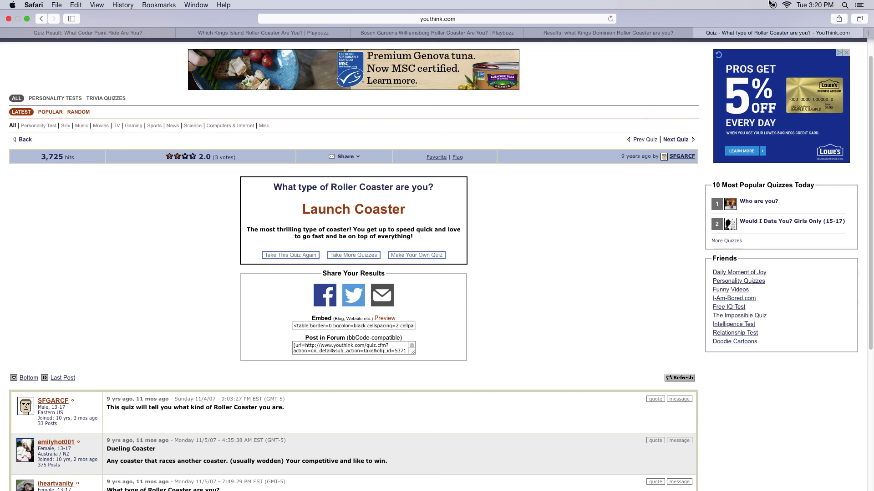